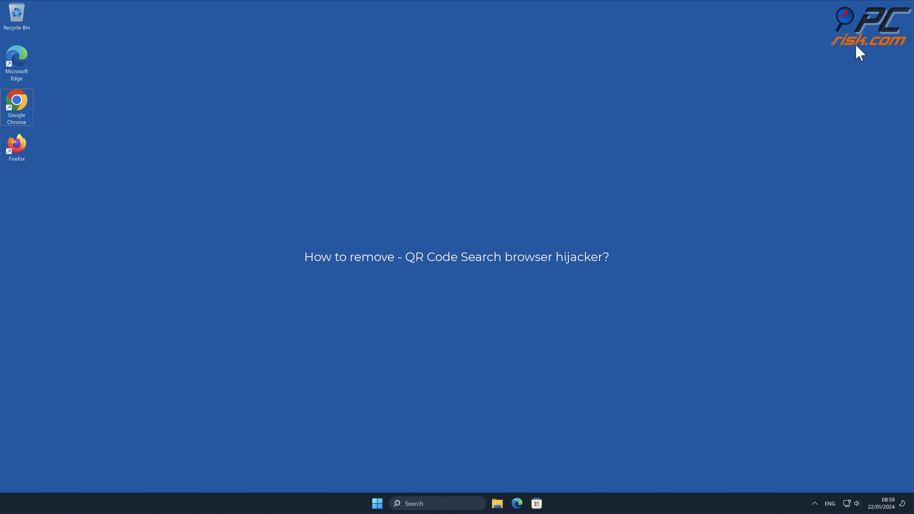
Step: Launch Chrome and run a test search from QR Code Search, landing on Bing results
double_click(16, 103)
text(testing search eng)
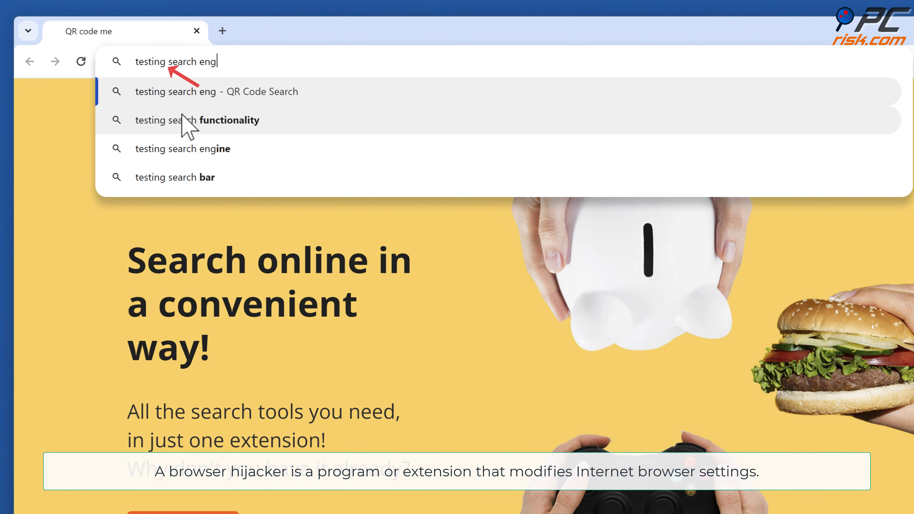
click(182, 148)
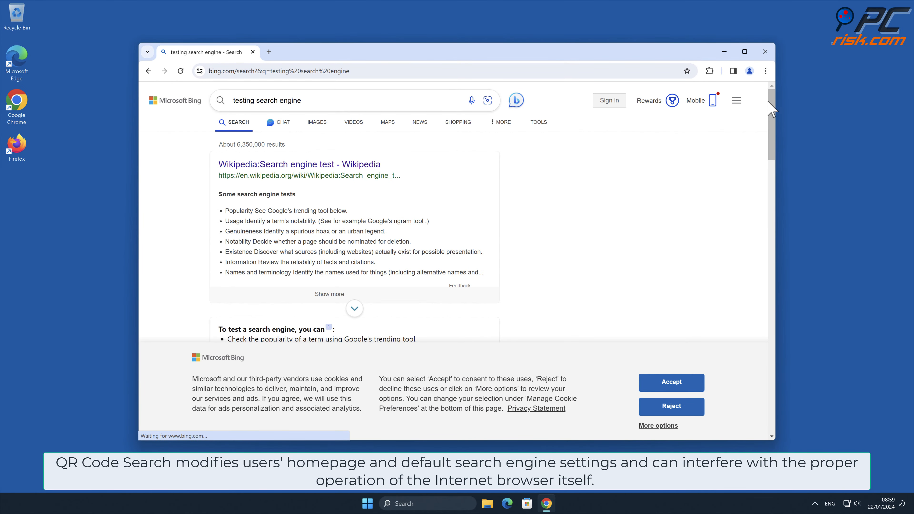
scroll(down, 3)
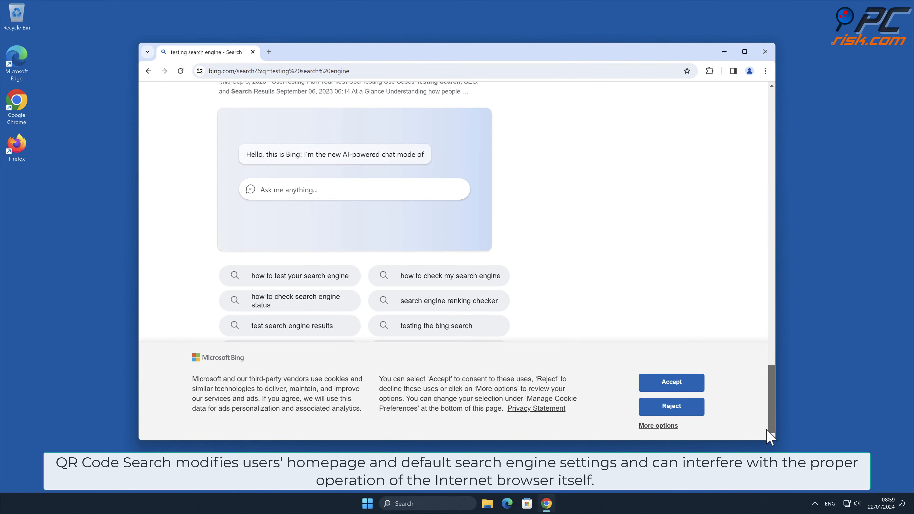
scroll(up, 3)
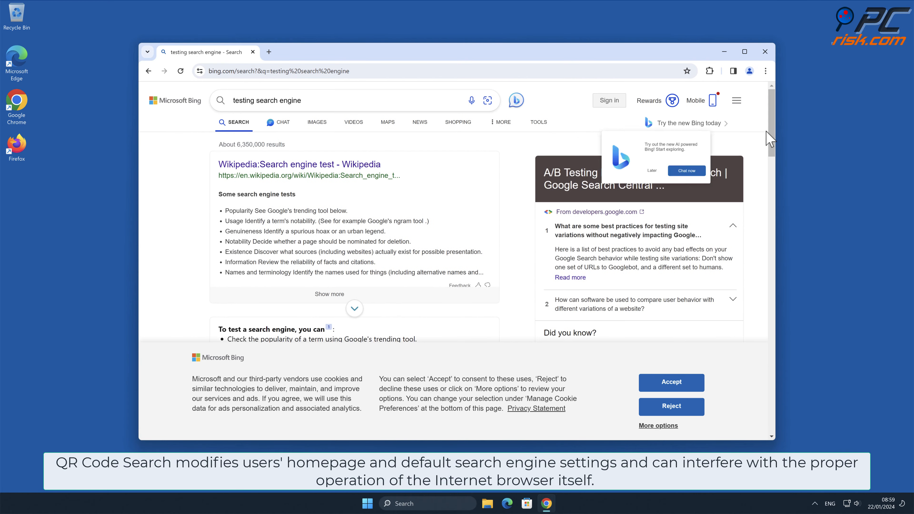
click(765, 70)
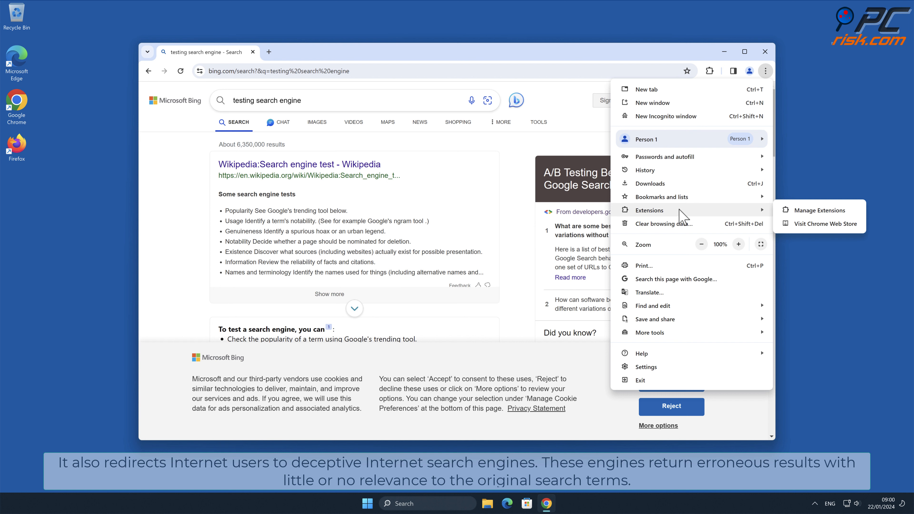
mouse_move(818, 210)
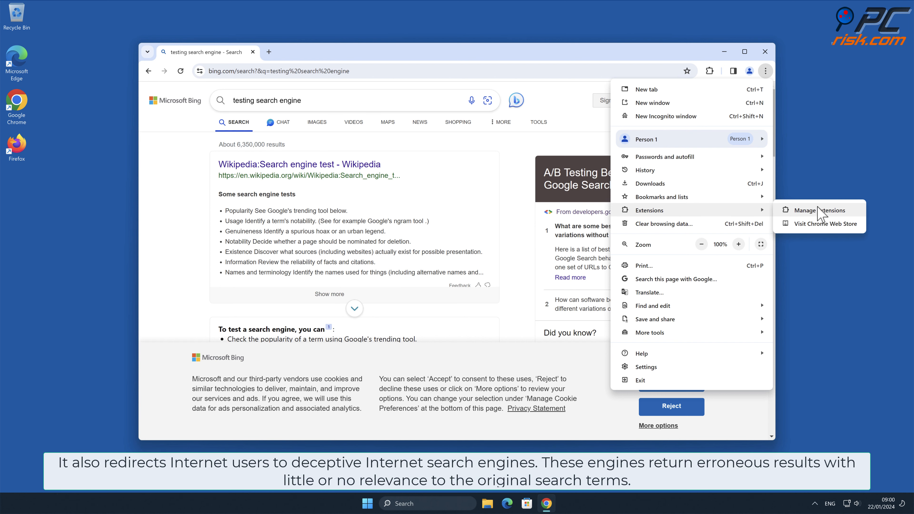
Step: Review the QR Code Search extension and the search engine settings showing QR Code as default
click(812, 210)
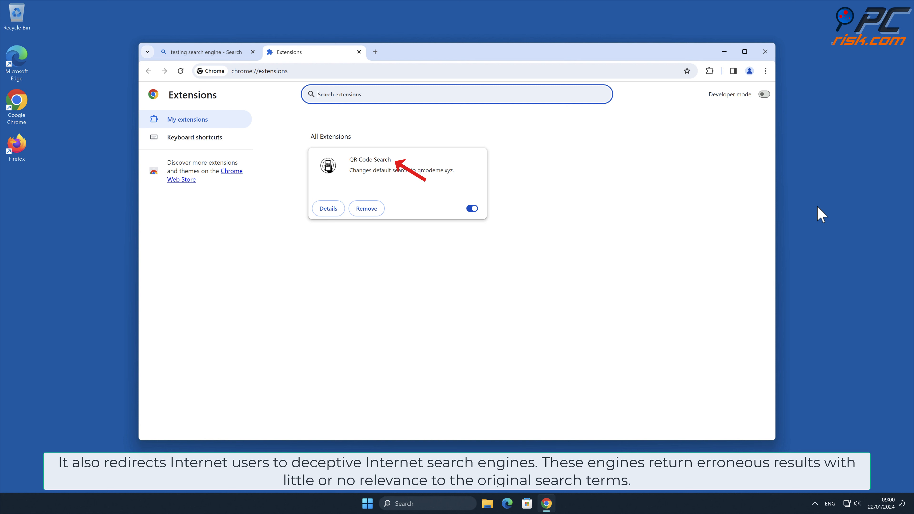
mouse_move(809, 148)
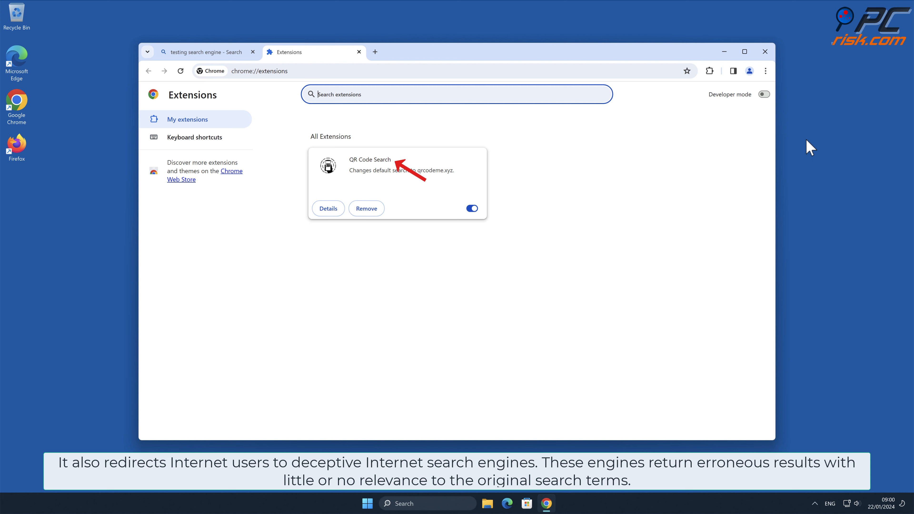
click(765, 71)
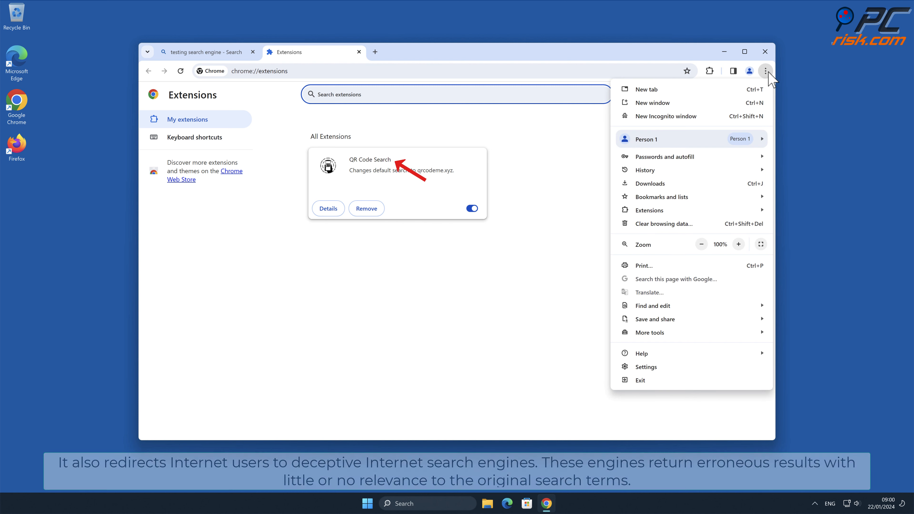
click(645, 366)
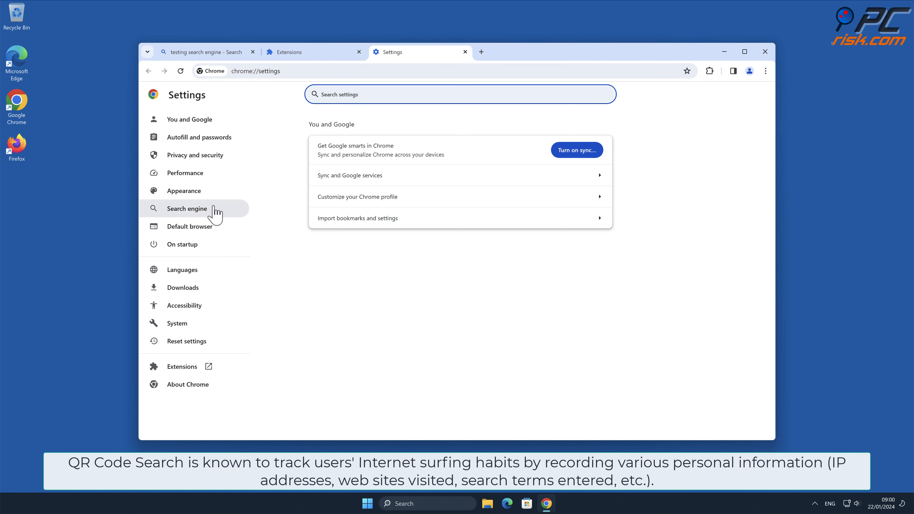
click(187, 208)
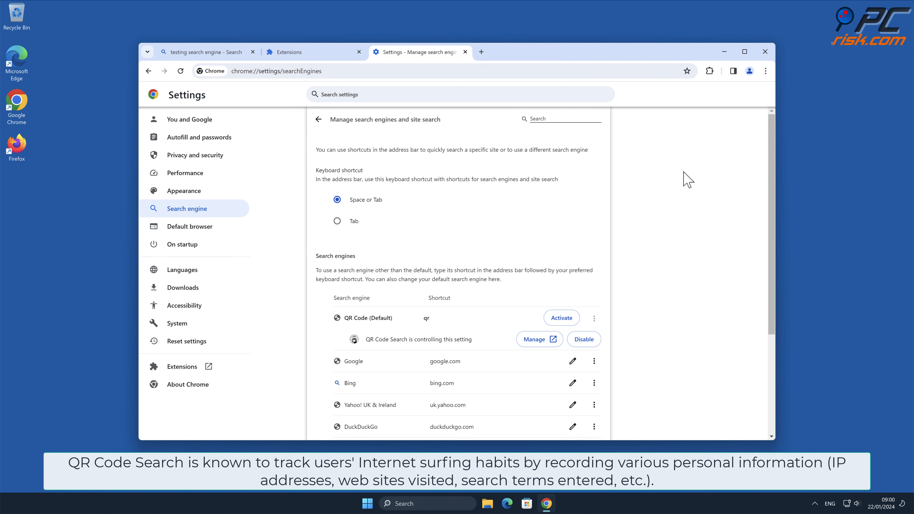
scroll(down, 3)
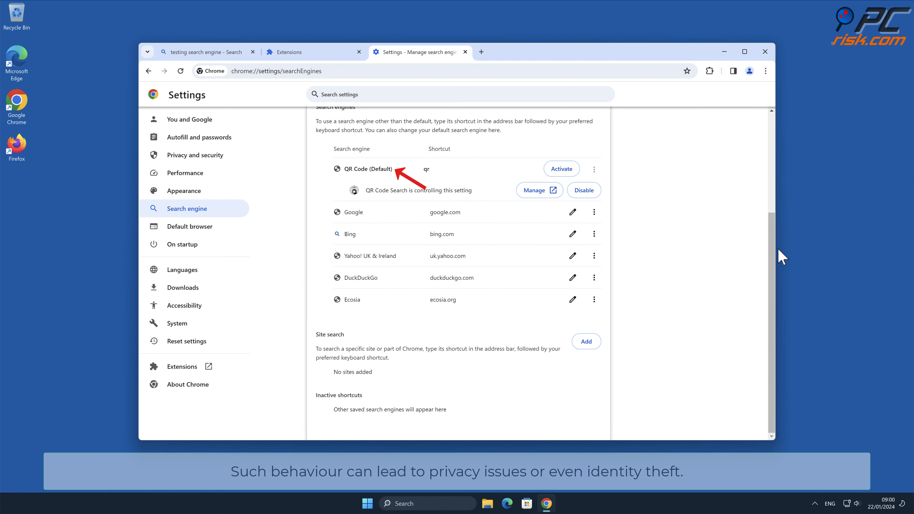
mouse_move(854, 258)
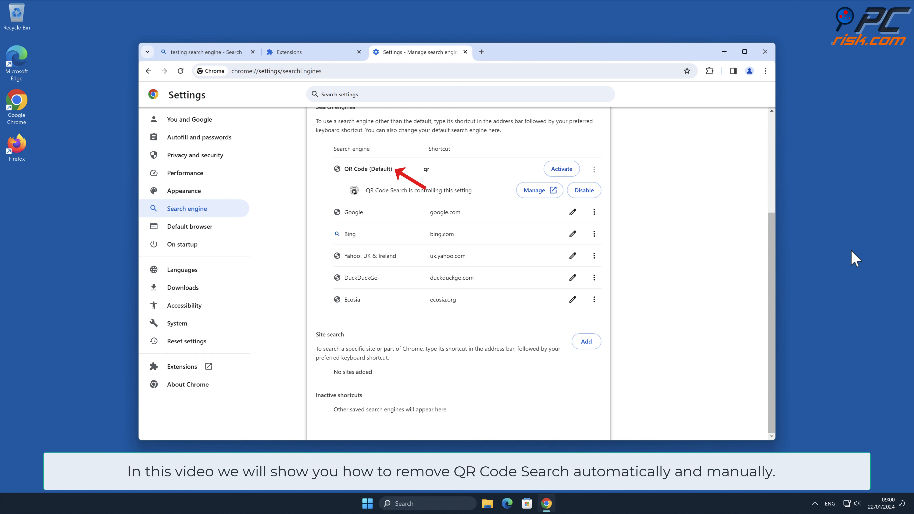
mouse_move(724, 52)
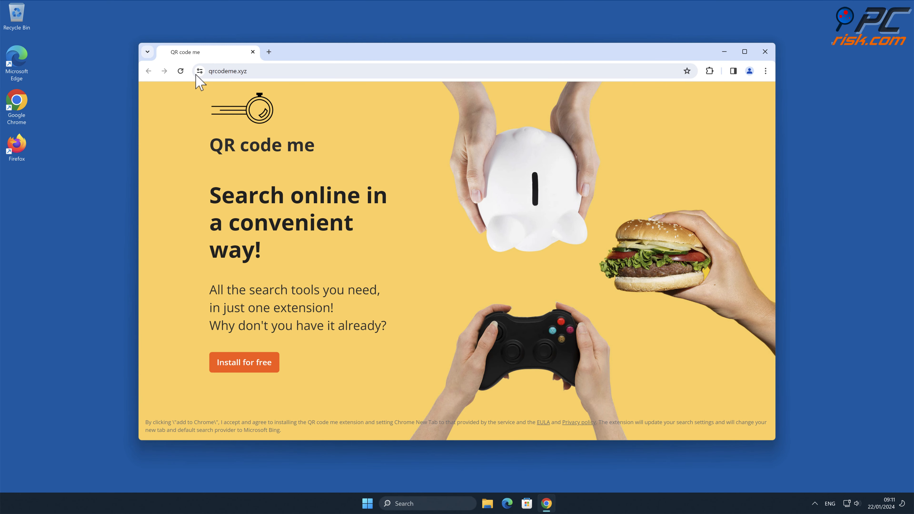
Step: Download CCSetup.exe from combocleaner.com, finish the installer and close Chrome
text(ww)
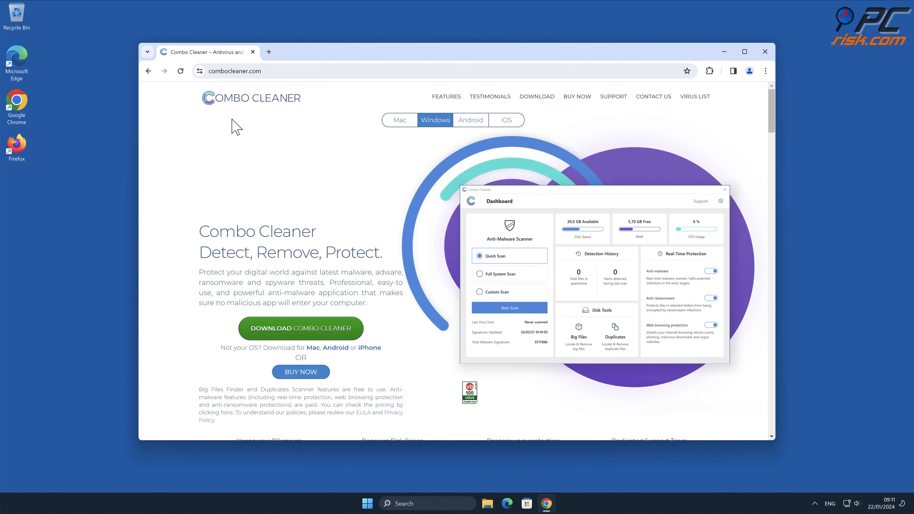
click(300, 327)
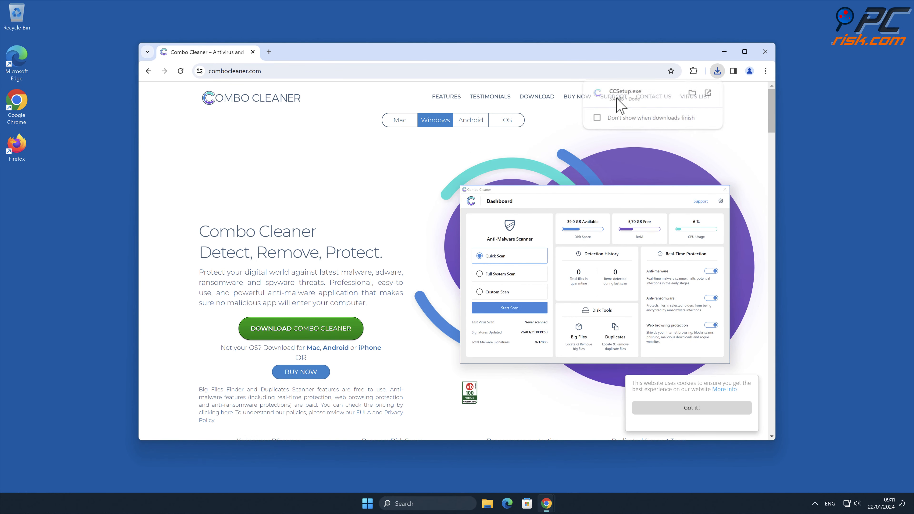
click(623, 91)
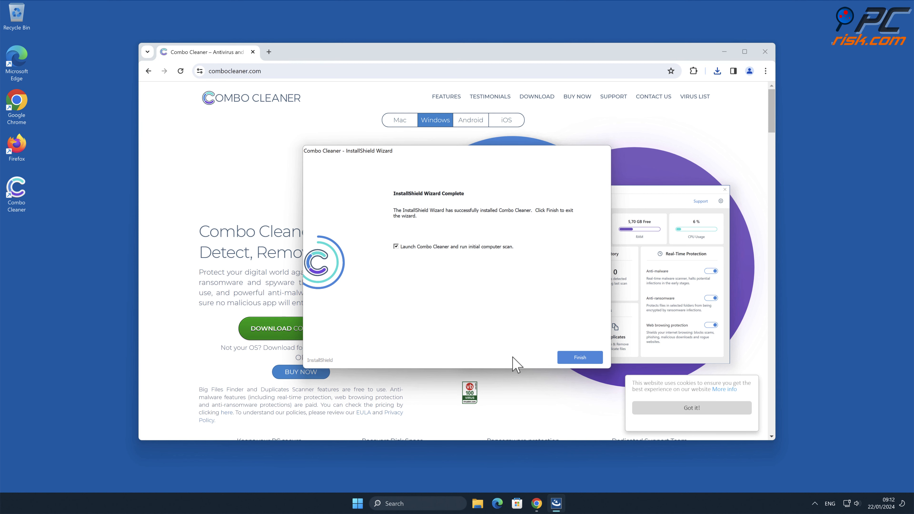
click(579, 356)
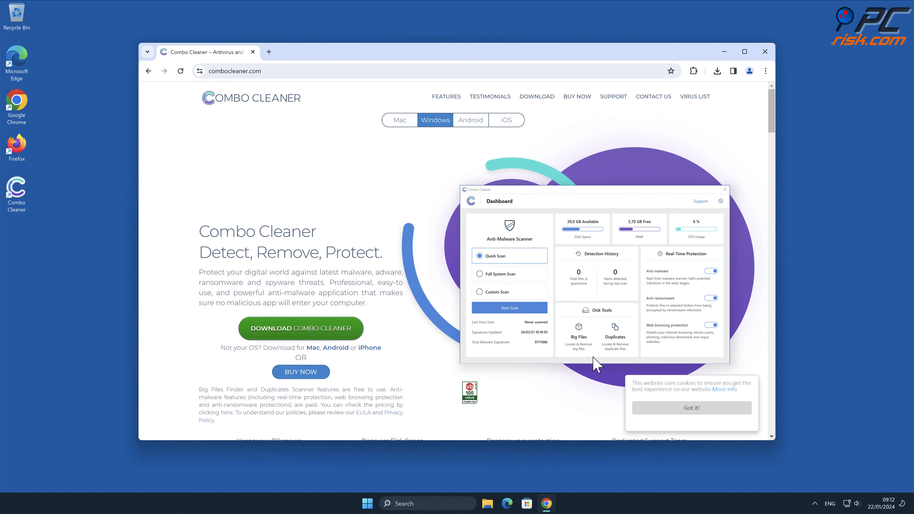
click(764, 51)
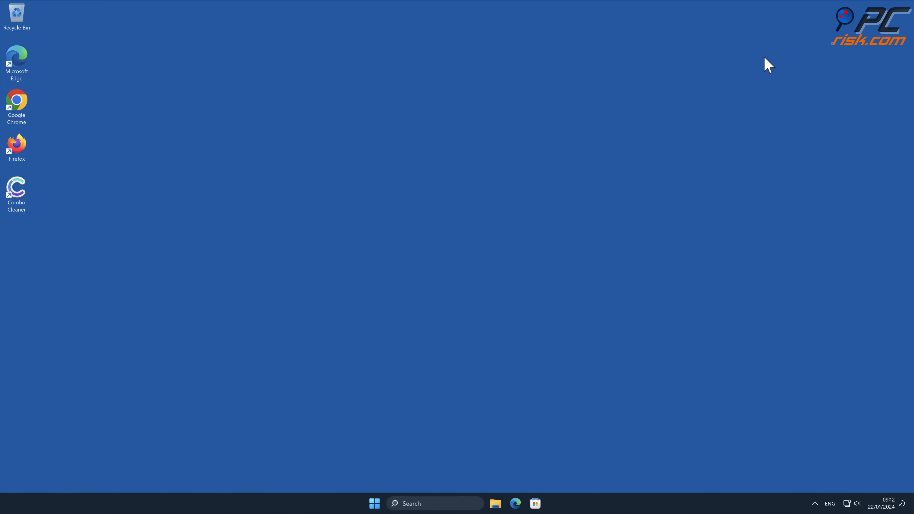
Step: Run a Combo Cleaner scan and activate the full version with an activation key
double_click(17, 189)
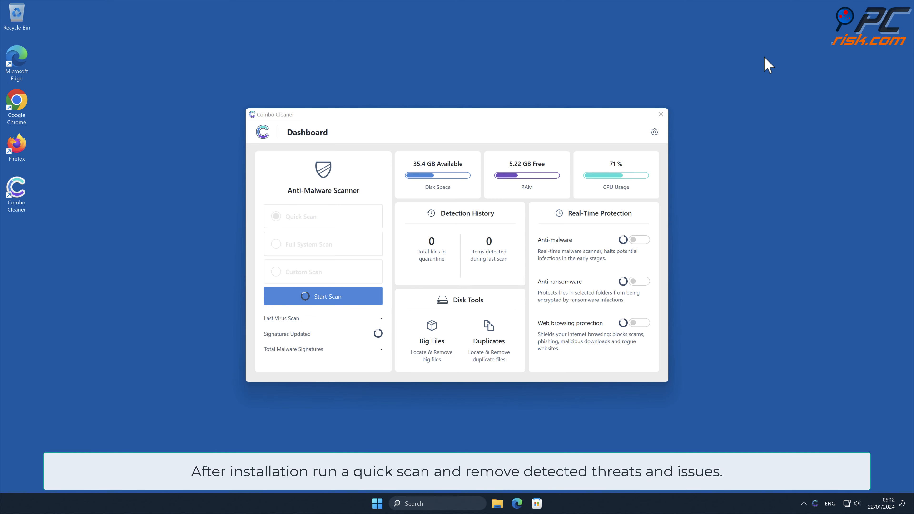
click(322, 296)
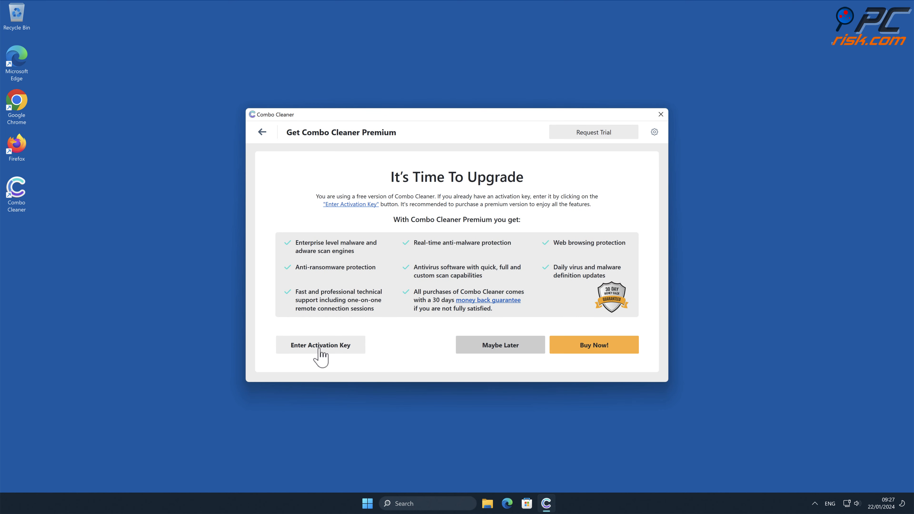
click(320, 344)
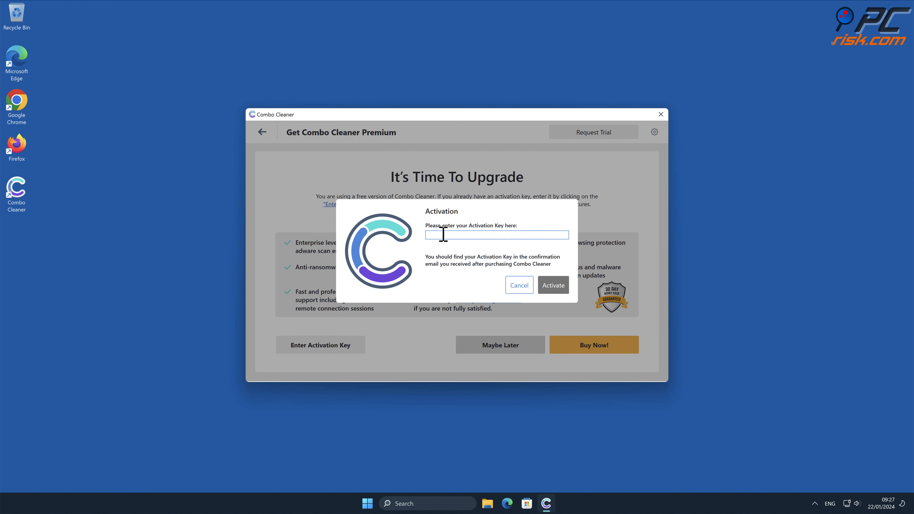
click(518, 285)
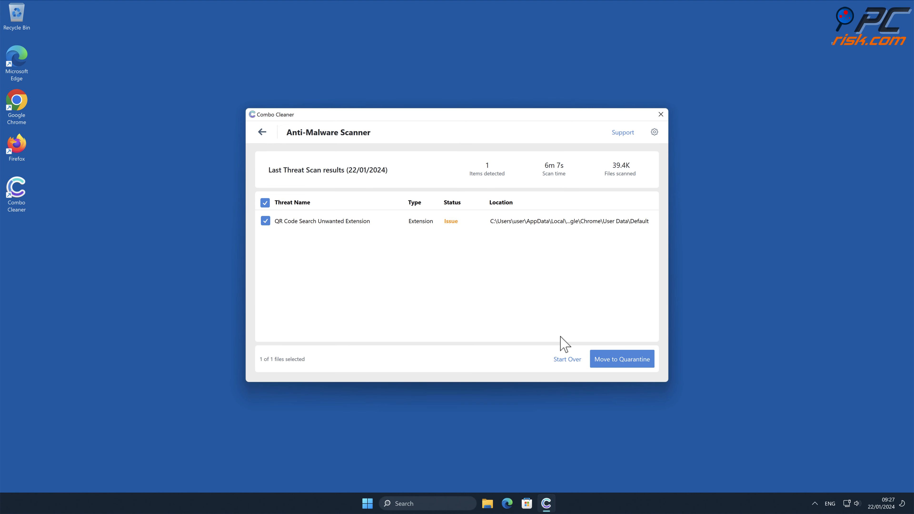
Step: Quarantine the detected QR Code Search extension and close Combo Cleaner
click(621, 358)
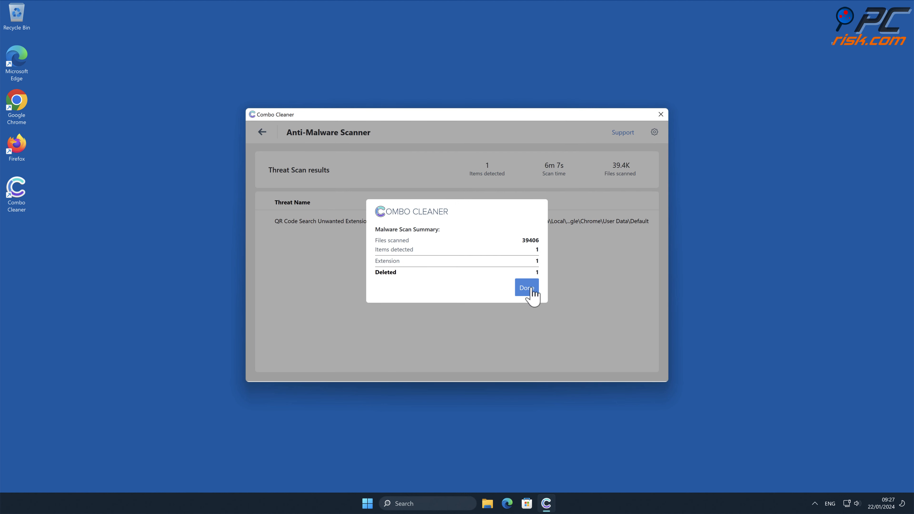
click(525, 287)
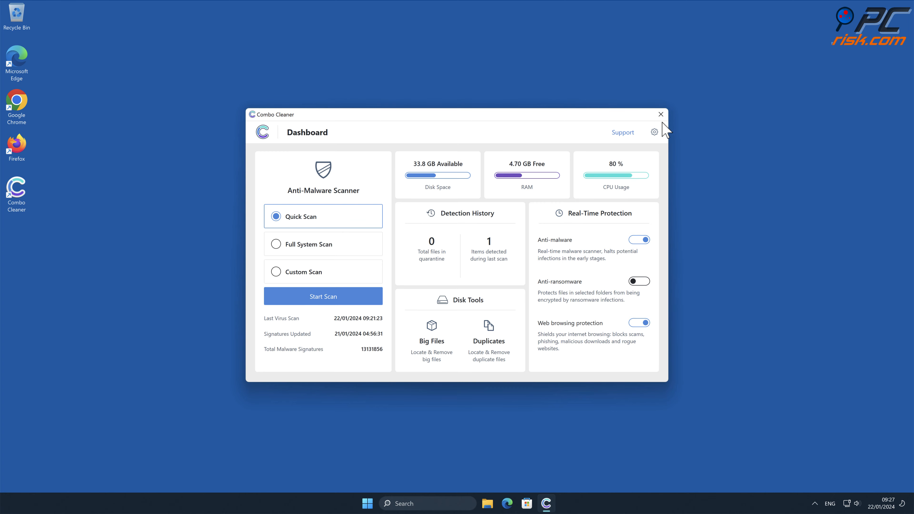
click(660, 114)
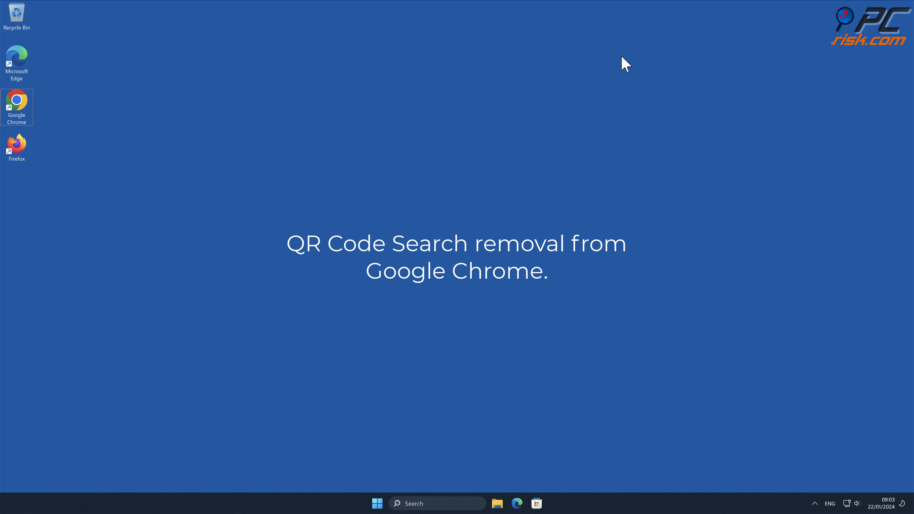
Step: Remove QR Code Search from Chrome's Manage Extensions page and confirm
double_click(16, 107)
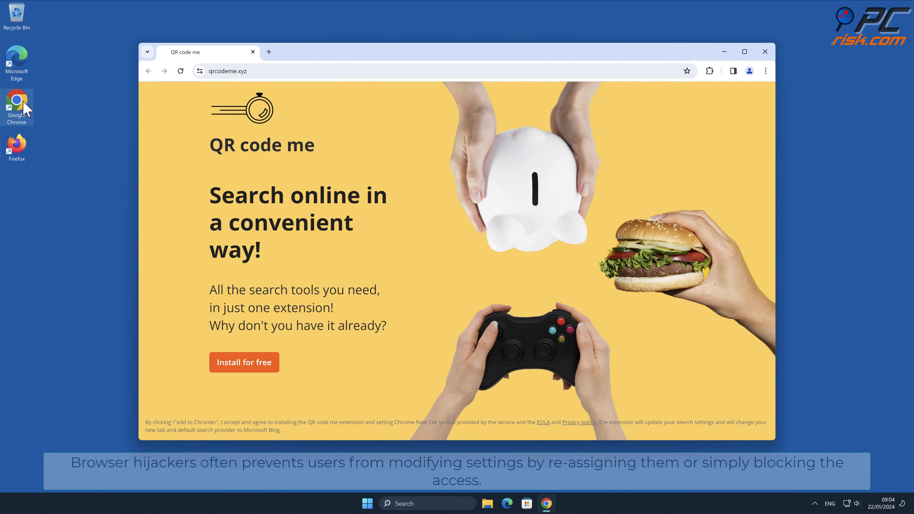
mouse_move(846, 162)
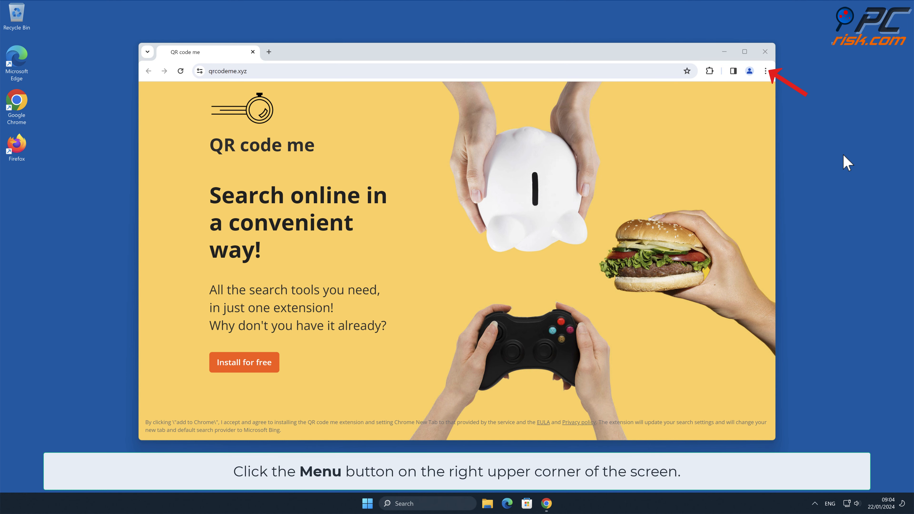
mouse_move(820, 143)
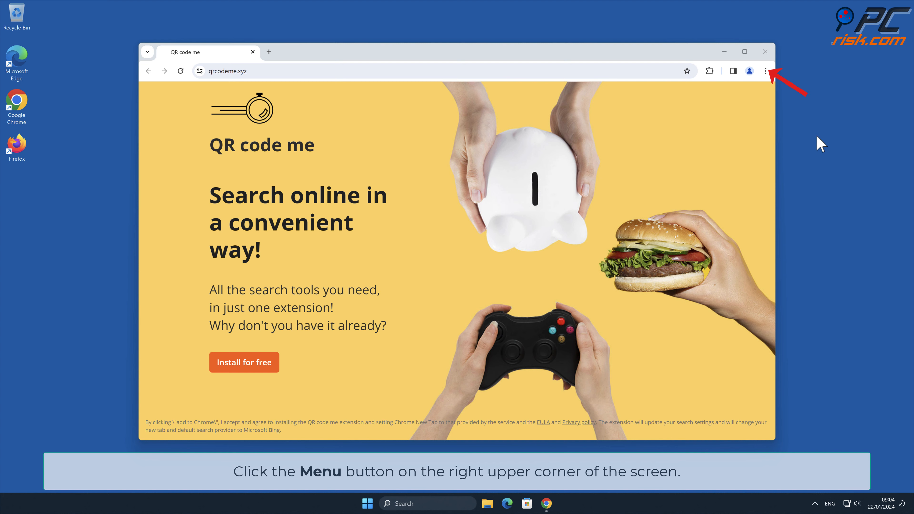
click(765, 71)
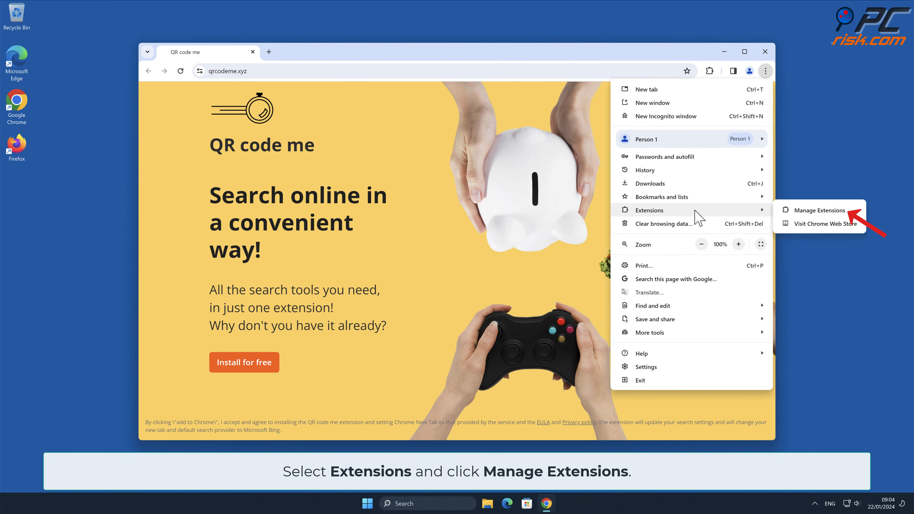
click(815, 210)
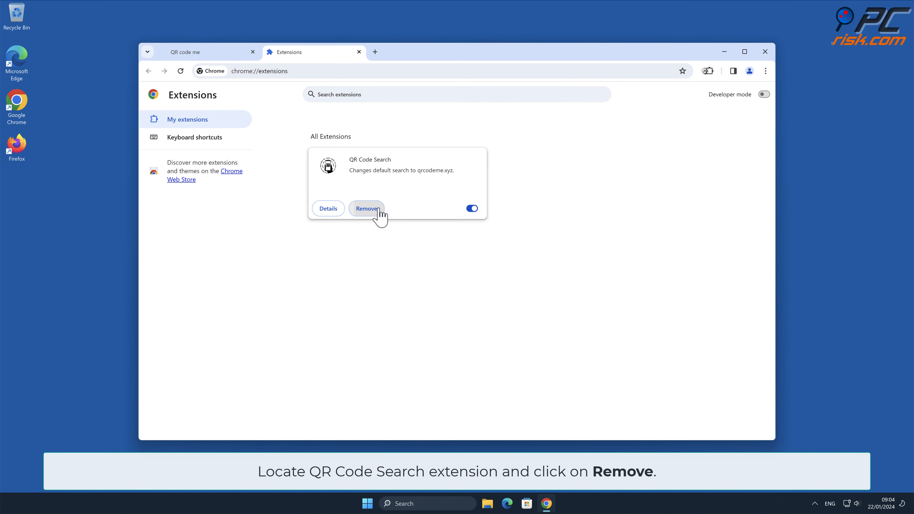
click(367, 208)
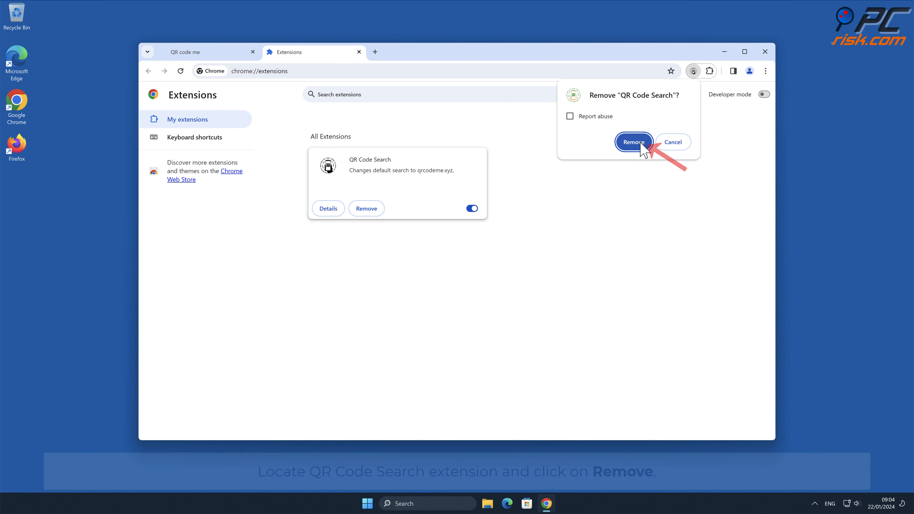
click(633, 141)
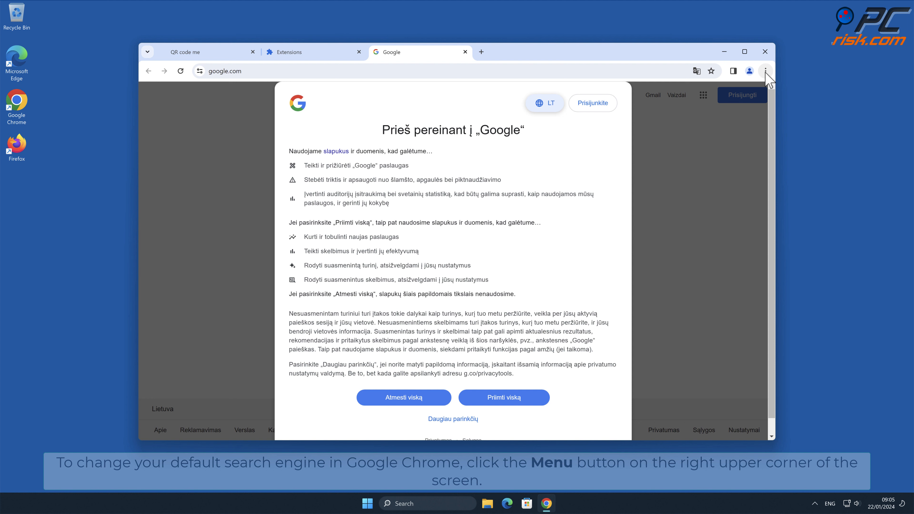
Step: Make Google the default engine in Chrome's Manage search engines list
click(765, 70)
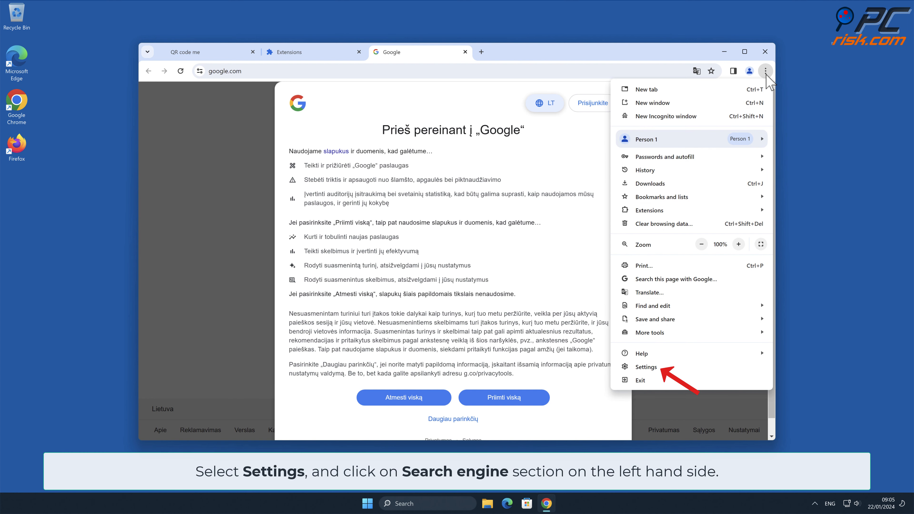
click(645, 366)
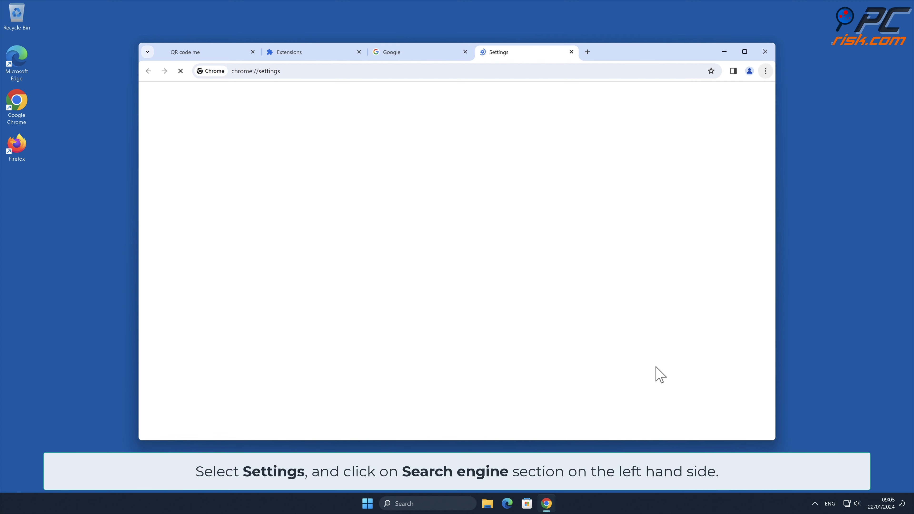
click(186, 207)
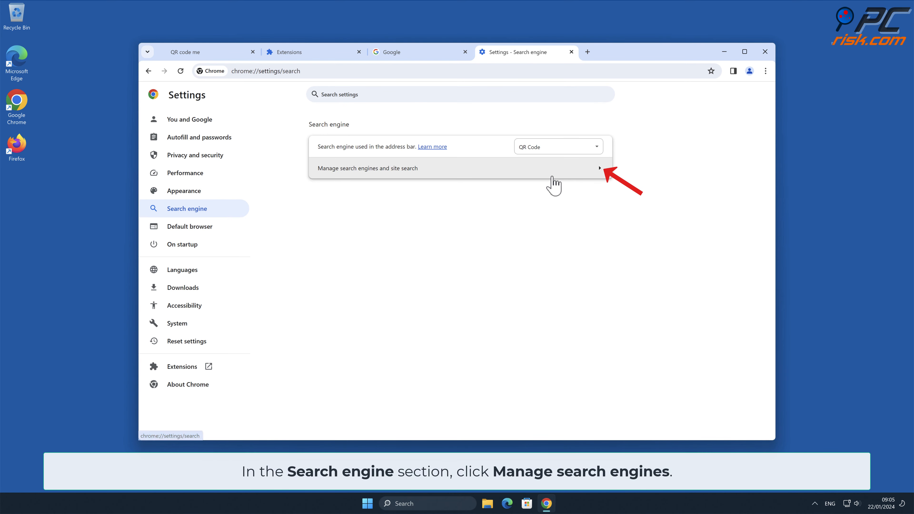
click(367, 168)
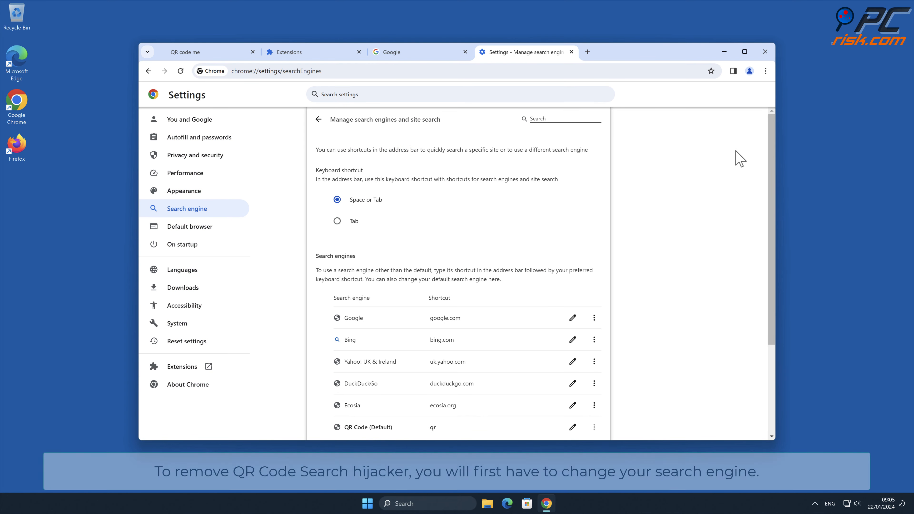
scroll(down, 3)
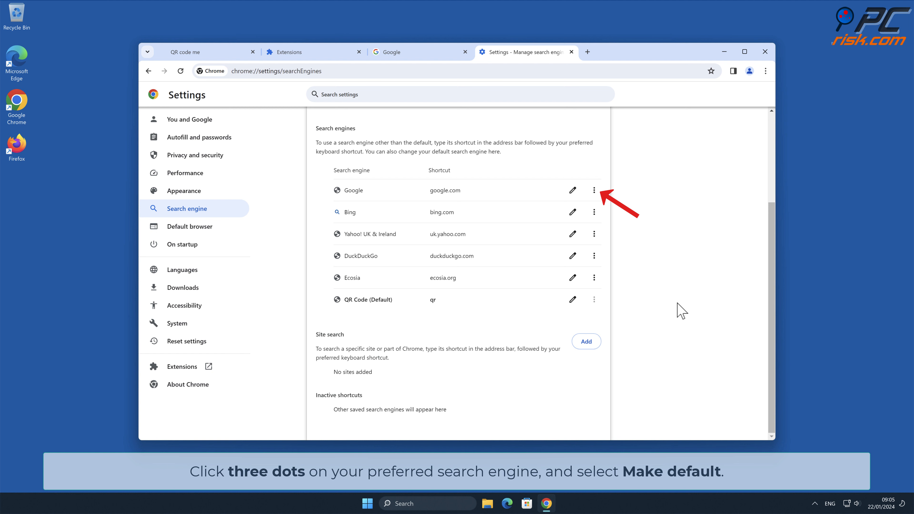
click(594, 190)
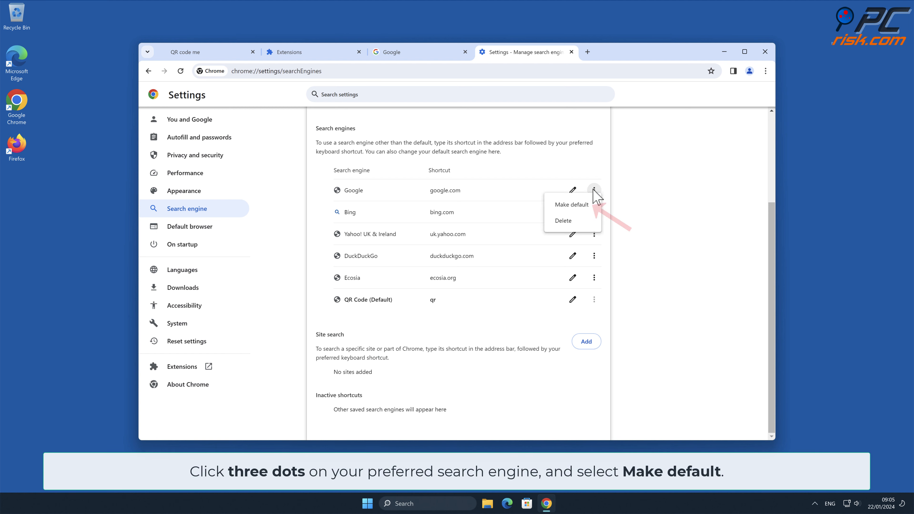
click(570, 204)
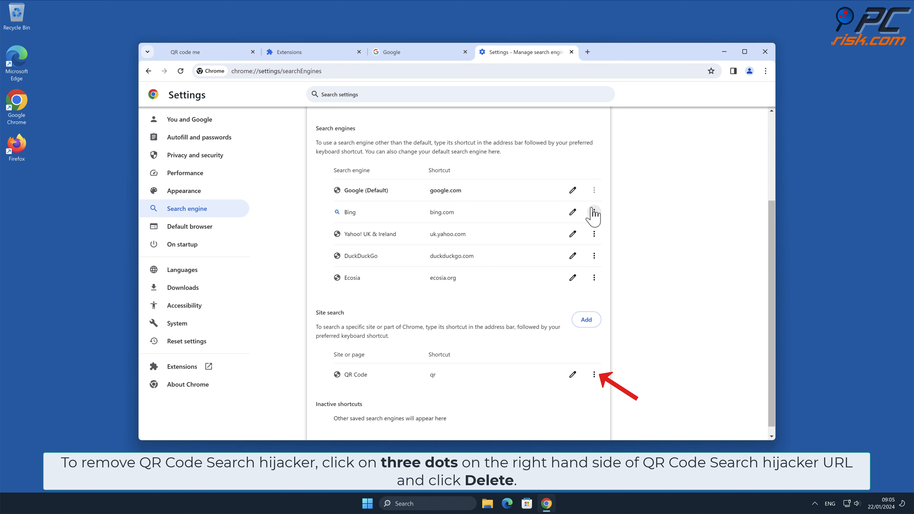
Step: Delete the QR Code entry from the search engine list
click(594, 374)
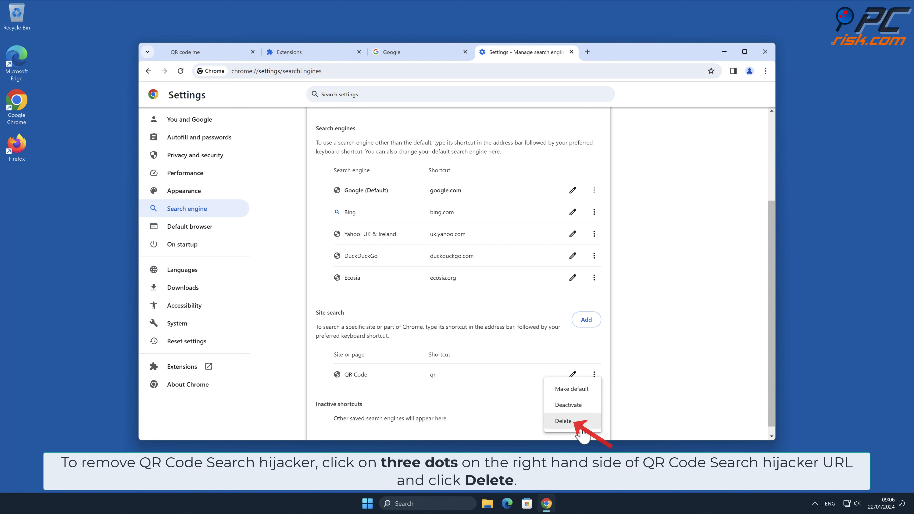
click(562, 421)
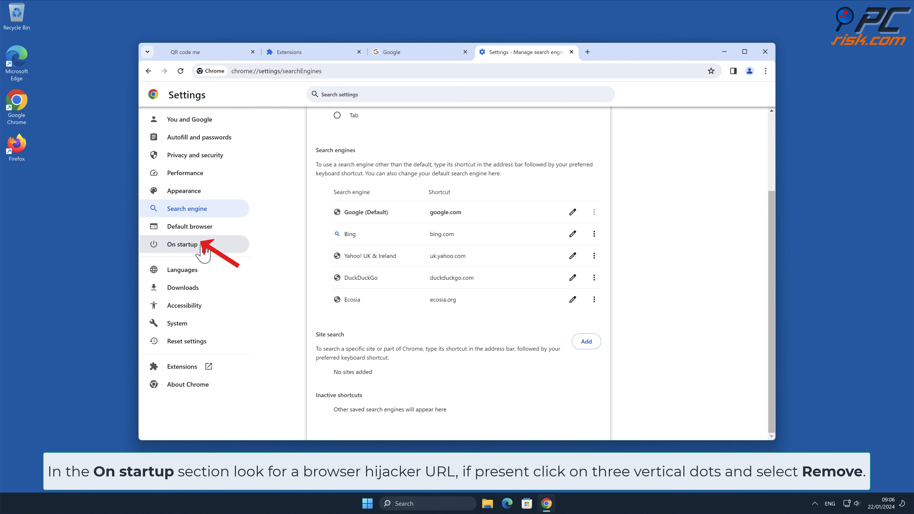
Step: Remove the QR code me startup page under On startup and close Chrome
click(182, 244)
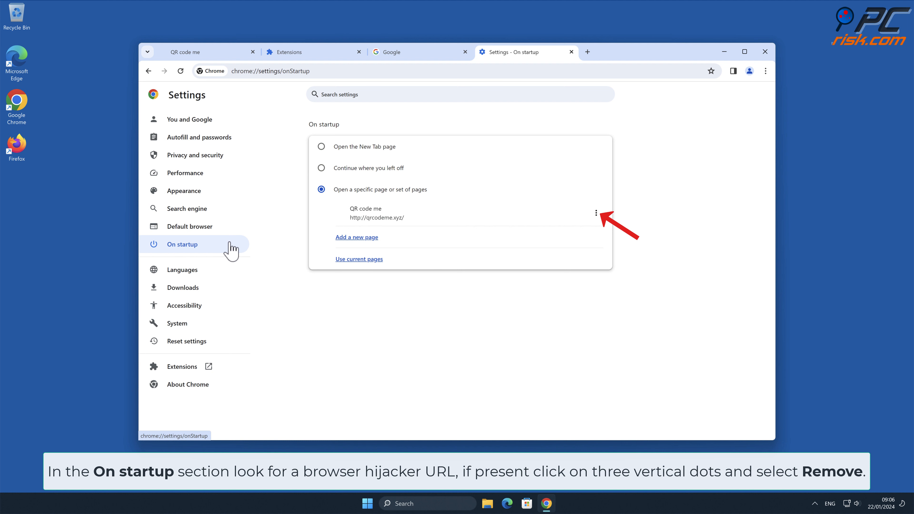
click(595, 212)
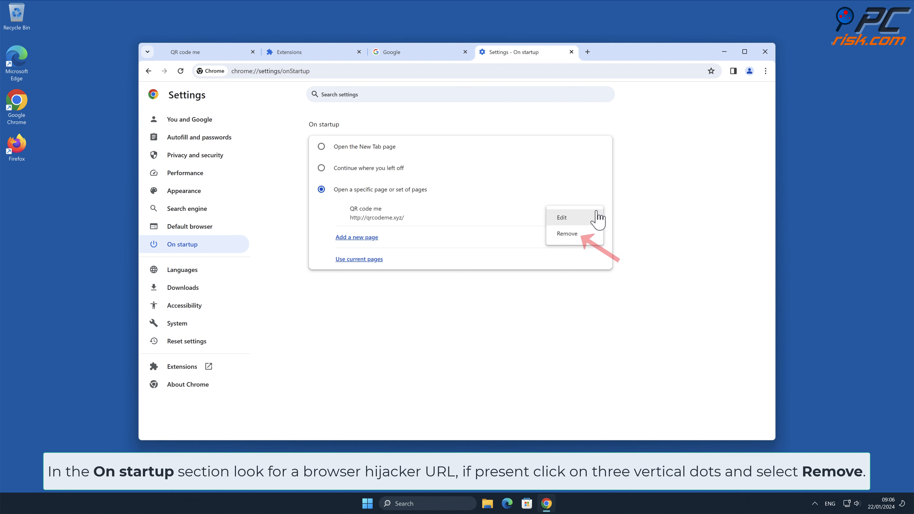
click(566, 234)
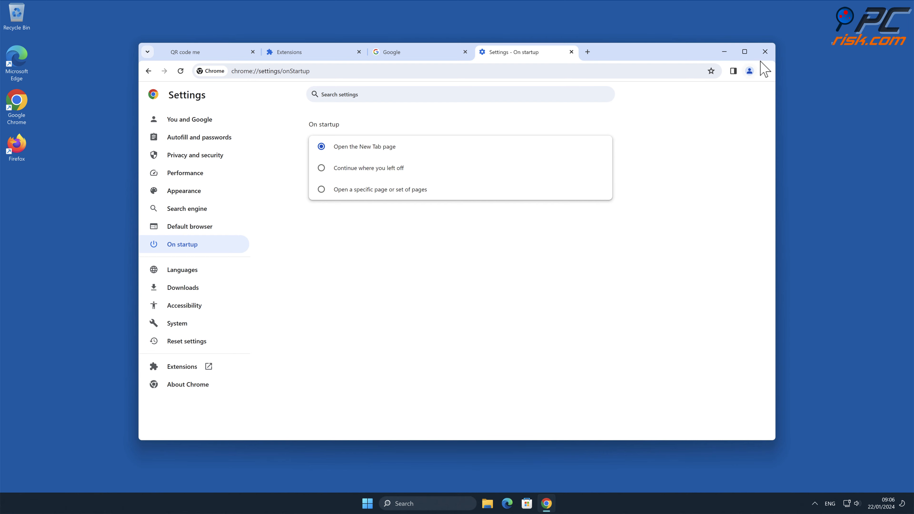
click(765, 52)
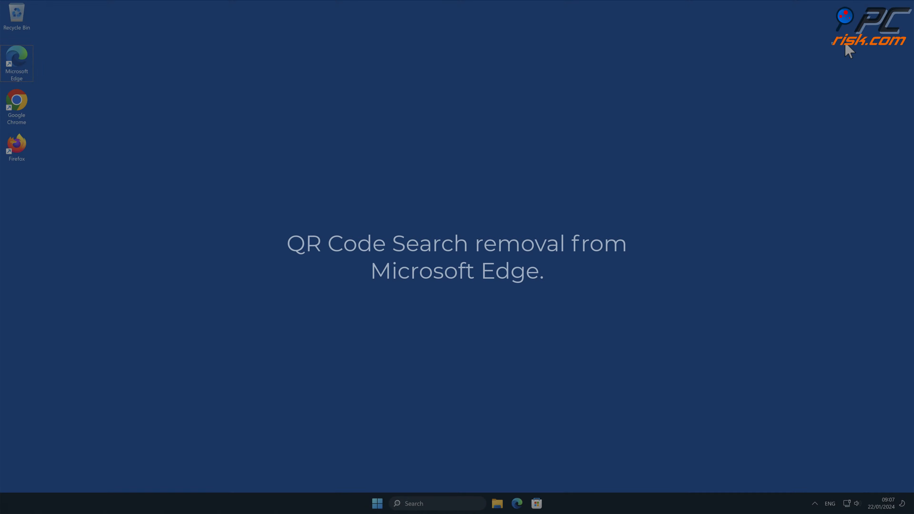
mouse_move(172, 90)
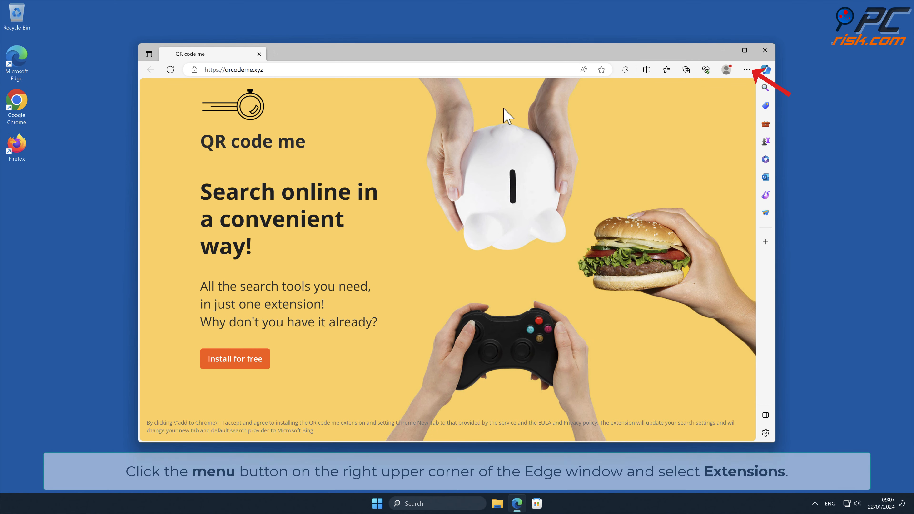
mouse_move(747, 80)
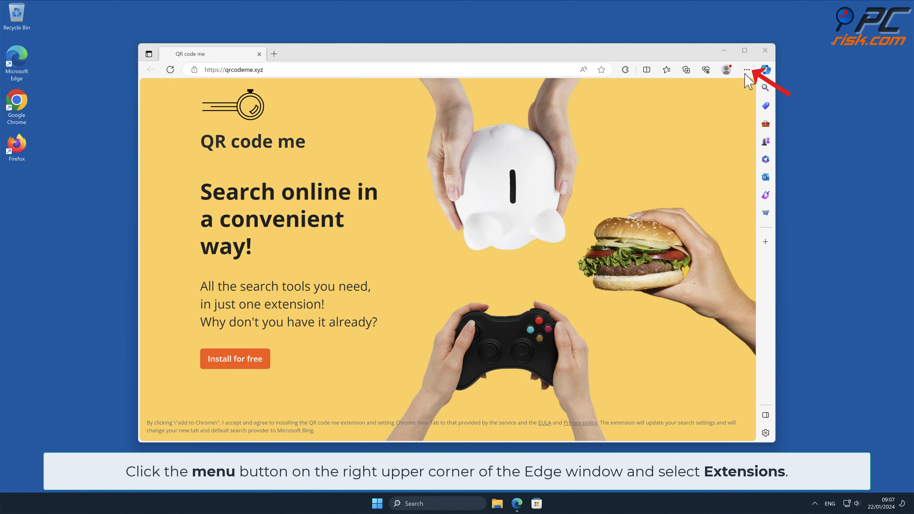
Step: Remove QR Code Search from Edge's Manage extensions page
click(747, 69)
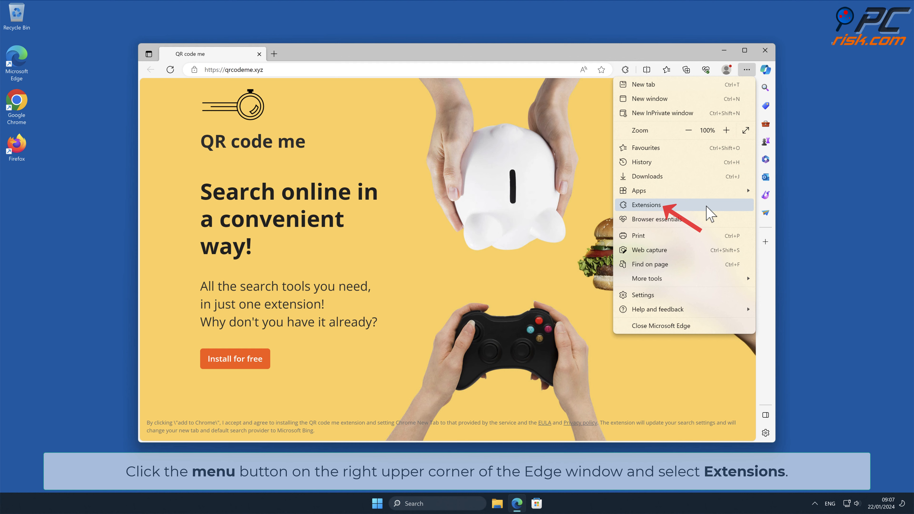
click(644, 204)
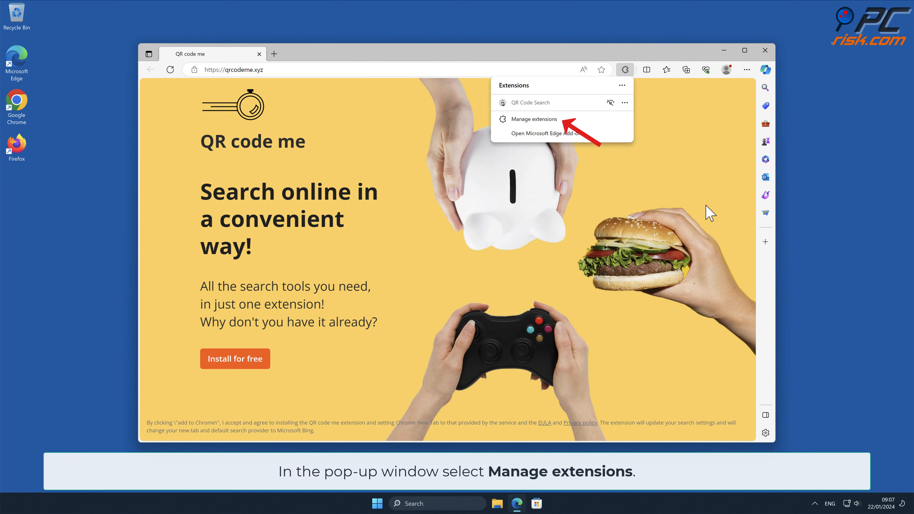
click(530, 119)
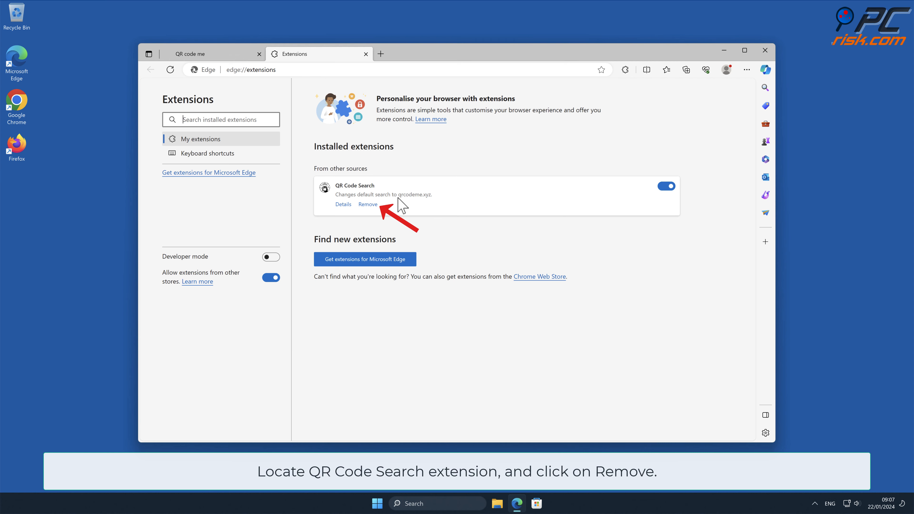
click(368, 204)
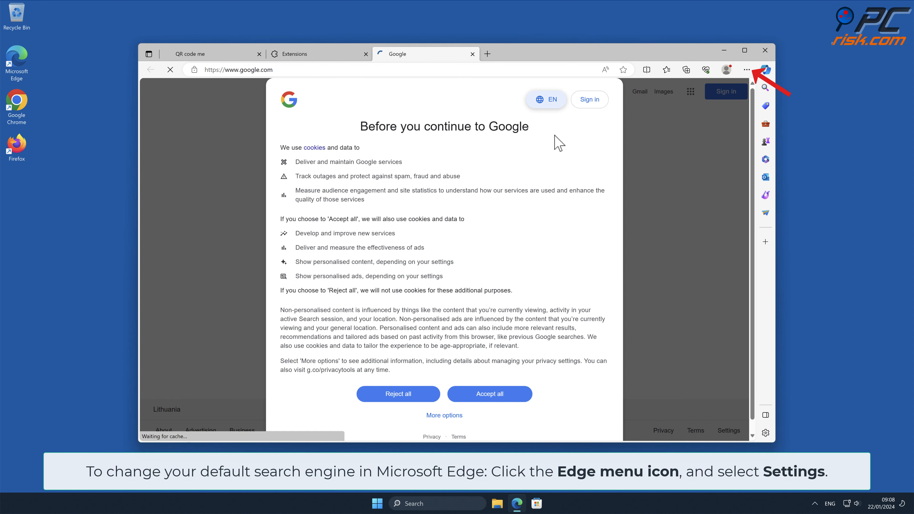
mouse_move(697, 105)
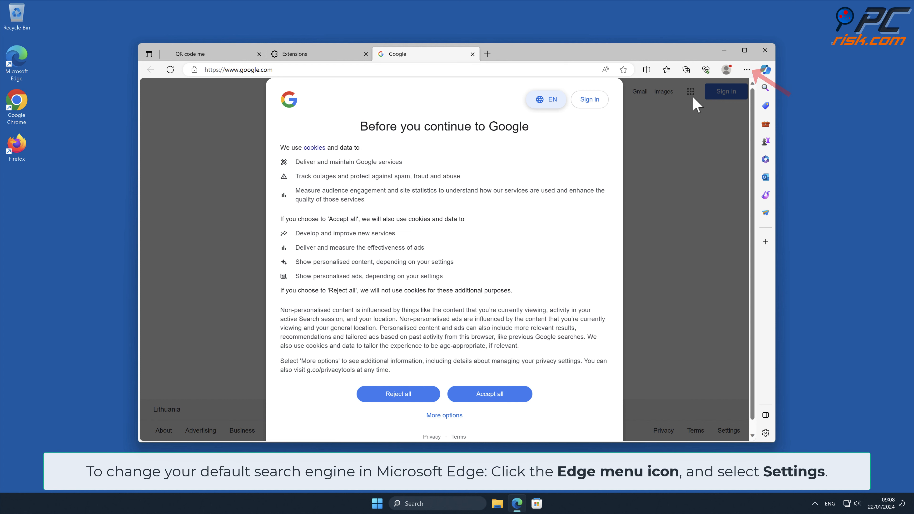
Step: Go to Edge's Privacy, search, and services settings and scroll to Address bar and search
click(746, 70)
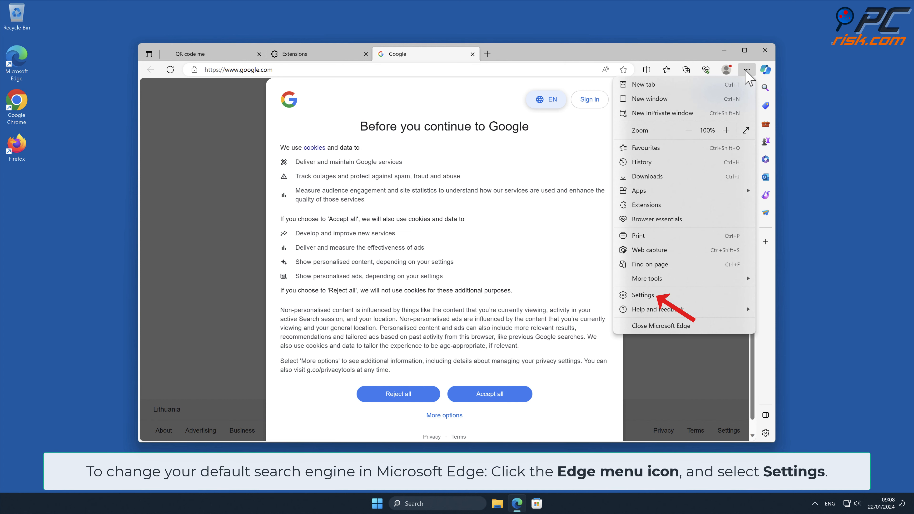
click(643, 294)
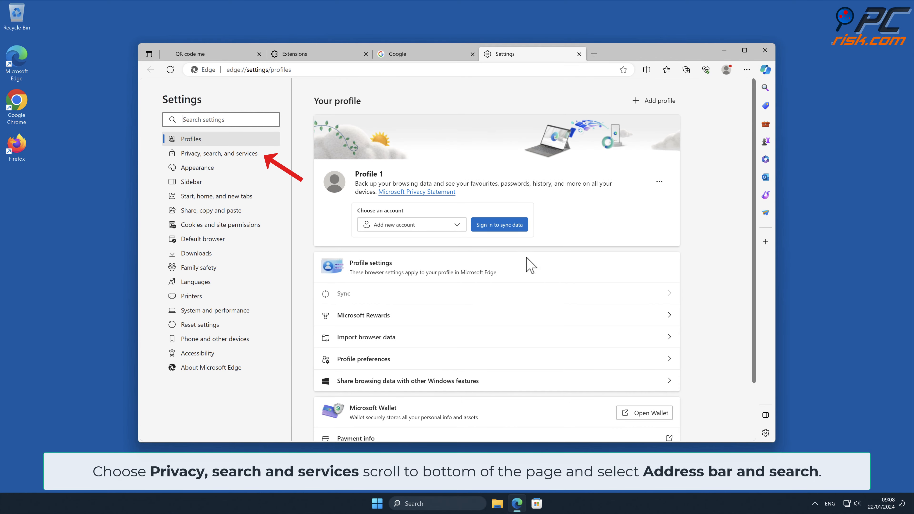
click(220, 153)
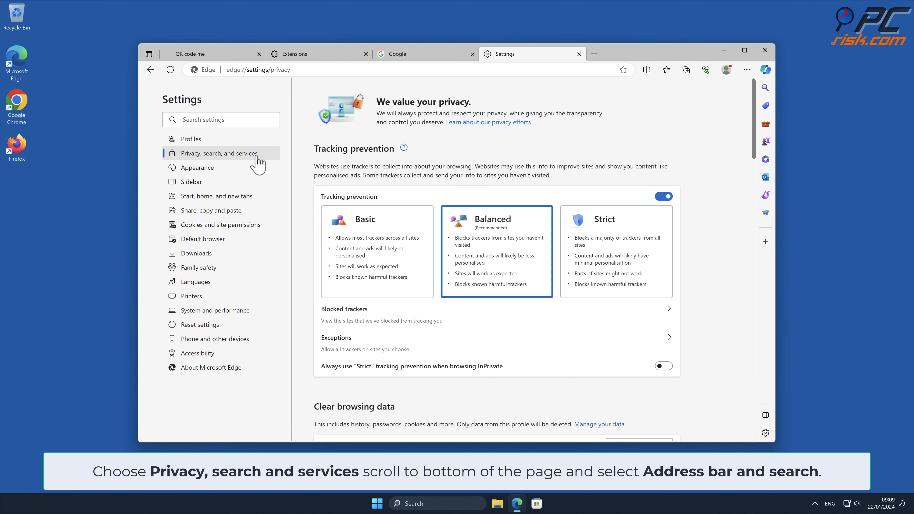
scroll(down, 3)
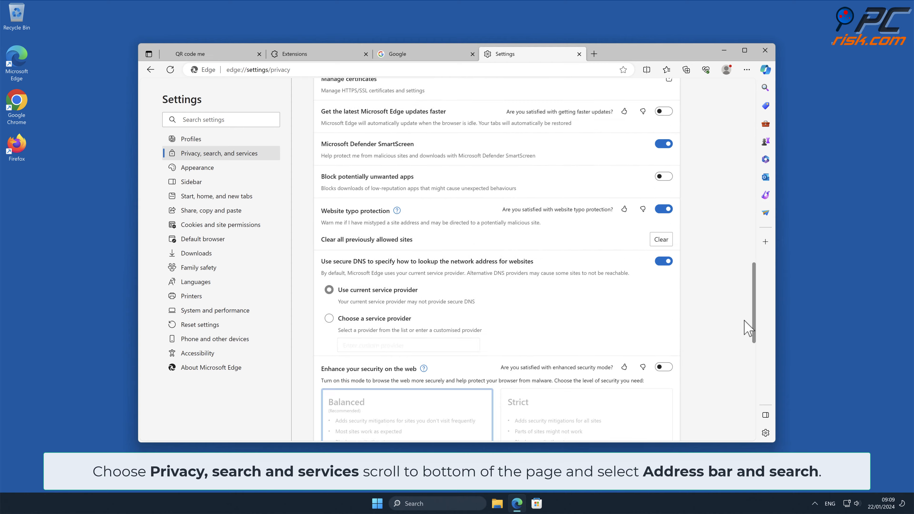
scroll(down, 3)
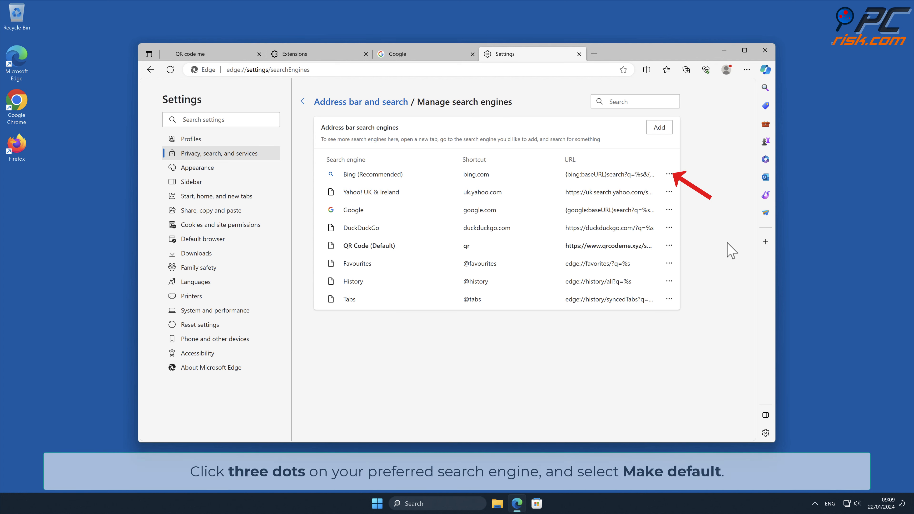
Step: Make Bing Edge's default search engine and remove the QR Code entry
click(668, 174)
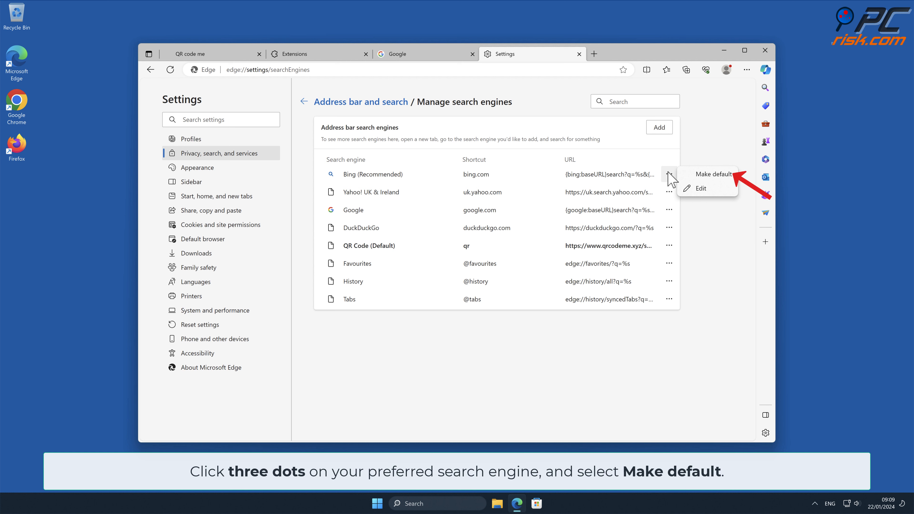
click(711, 173)
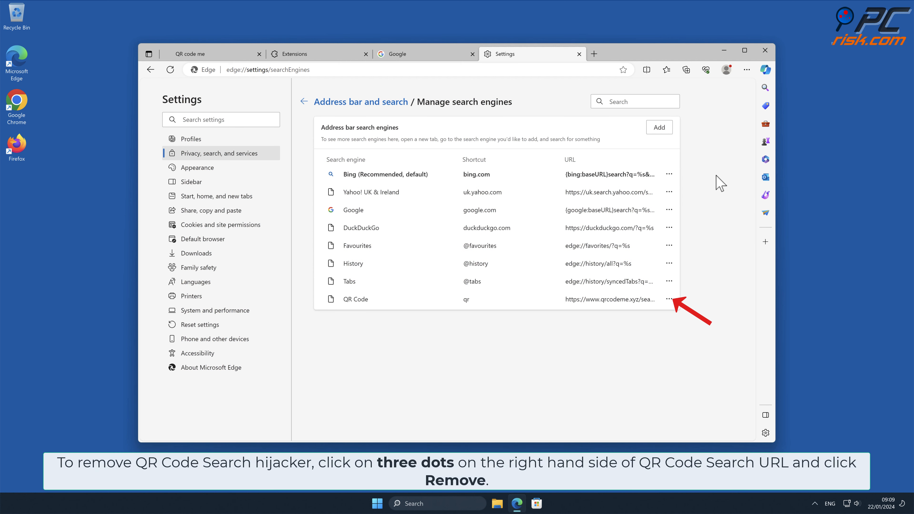
mouse_move(669, 299)
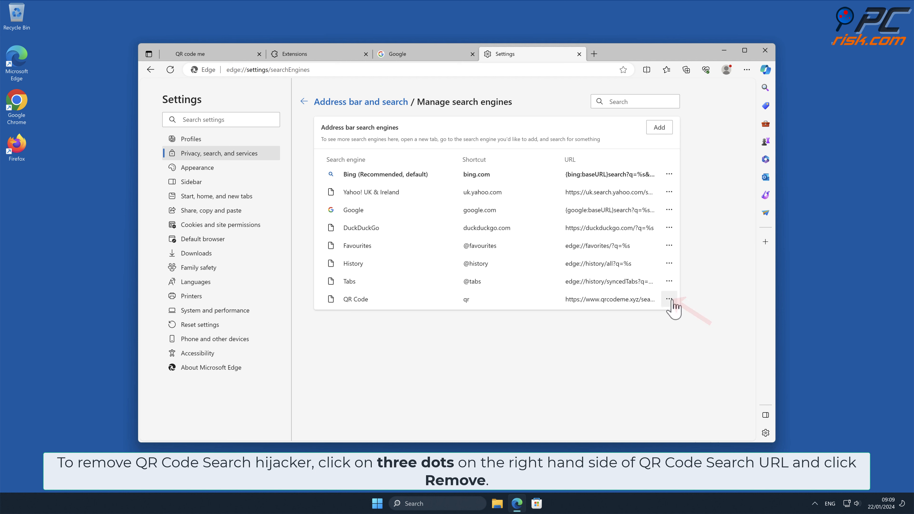
click(668, 299)
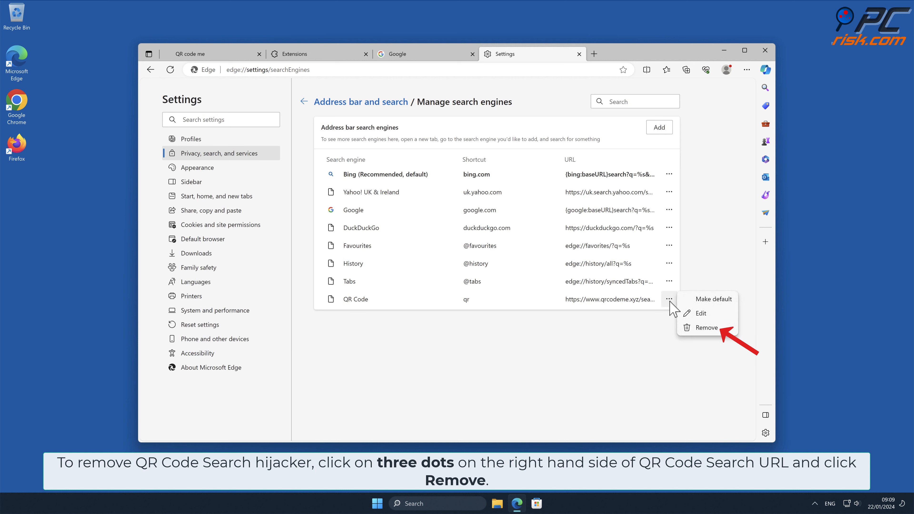
mouse_move(706, 327)
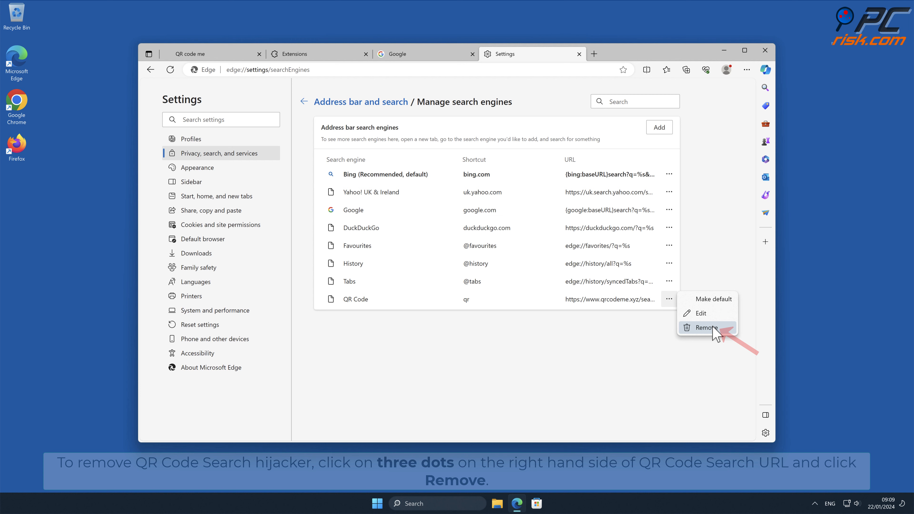
click(706, 327)
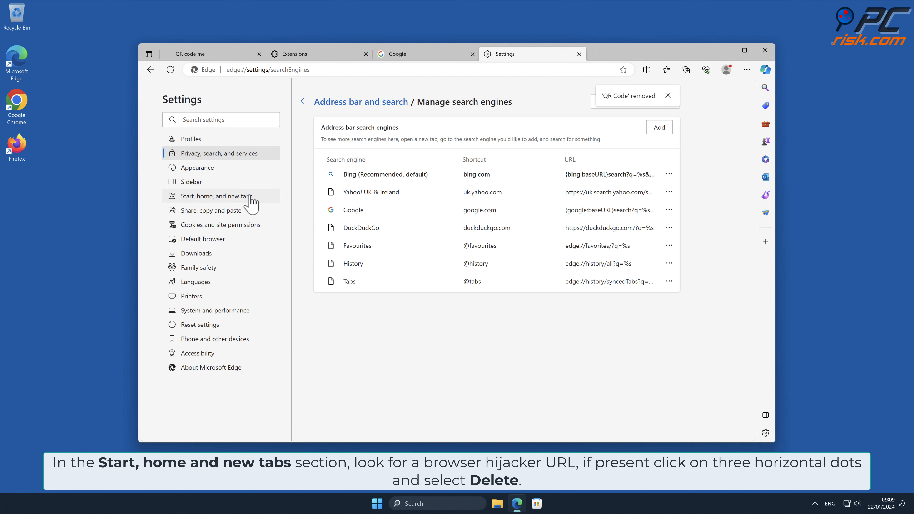
Step: Delete the QR code me page from Edge's startup pages so startup opens the new tab page
click(218, 196)
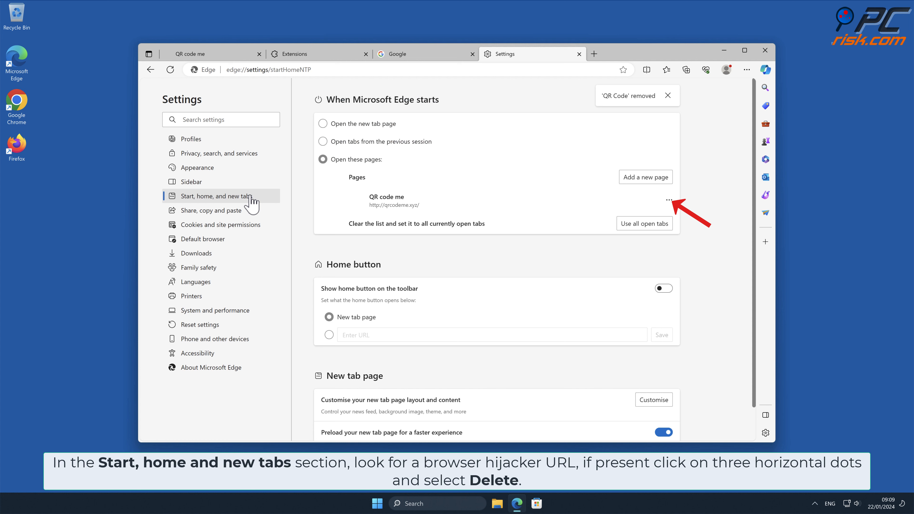
click(668, 200)
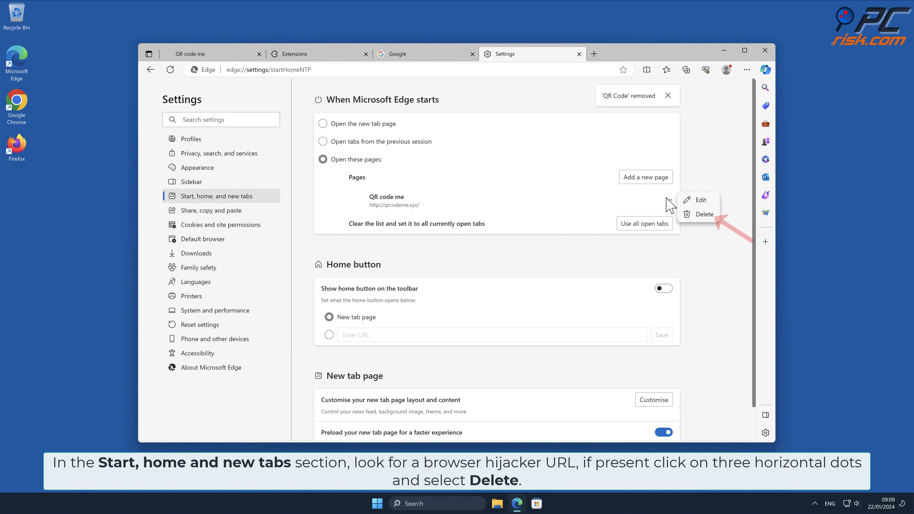
click(704, 213)
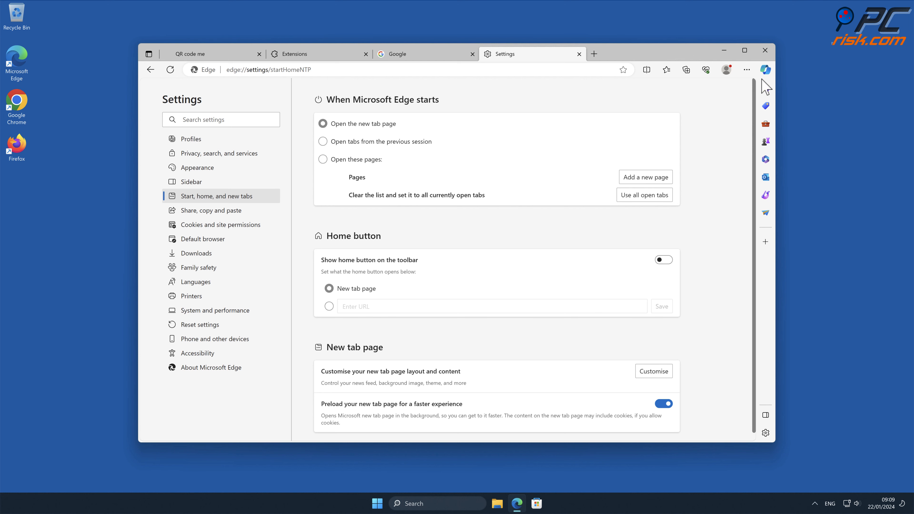
click(764, 50)
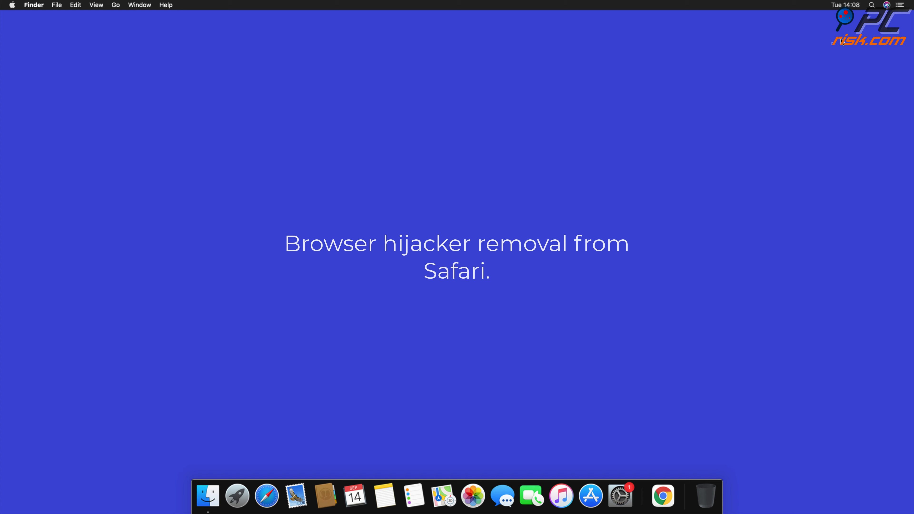
mouse_move(462, 283)
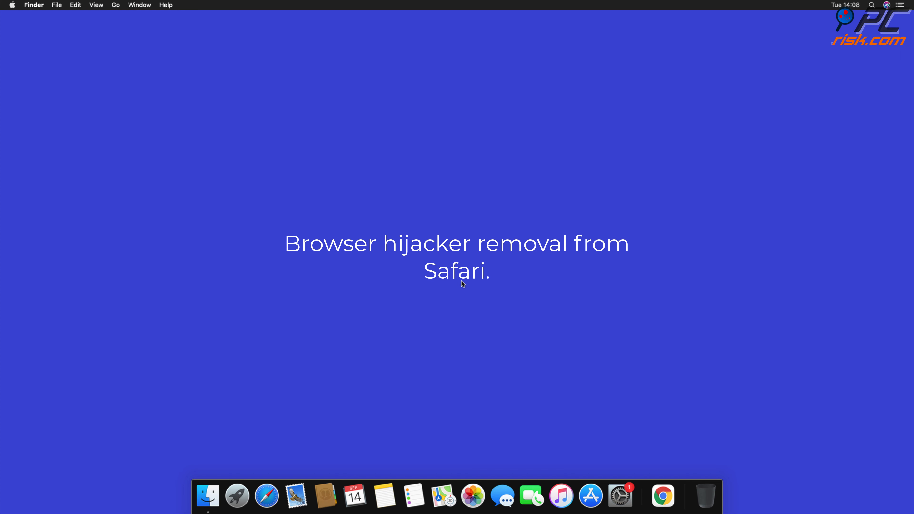
Step: Launch Safari and uninstall the Top Results extension from the Extensions preferences
click(266, 496)
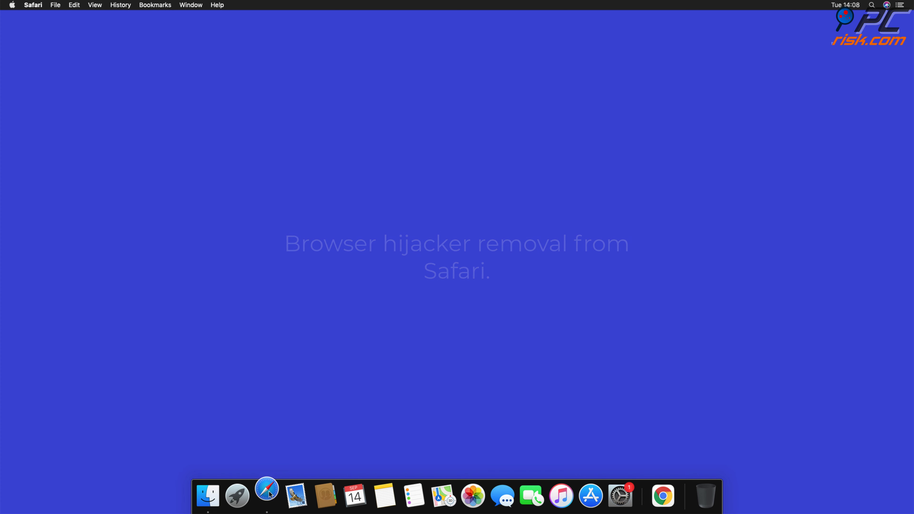
click(267, 495)
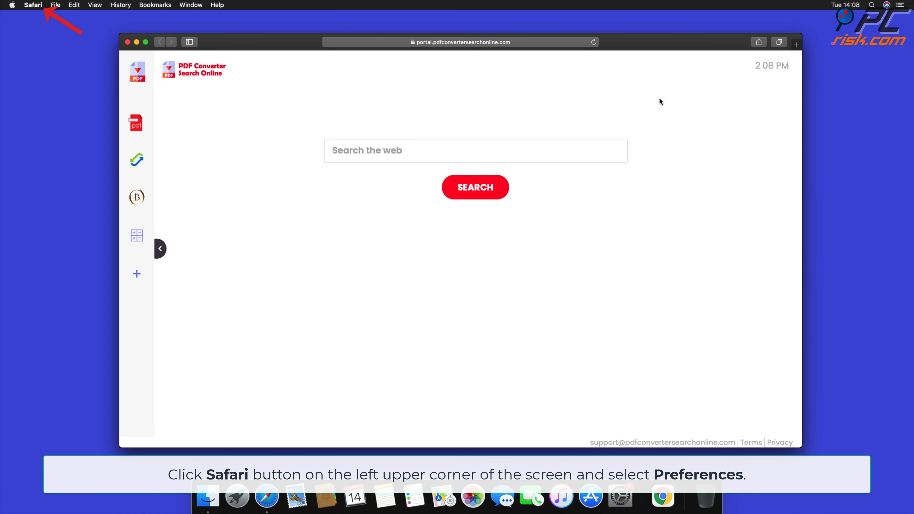
click(33, 5)
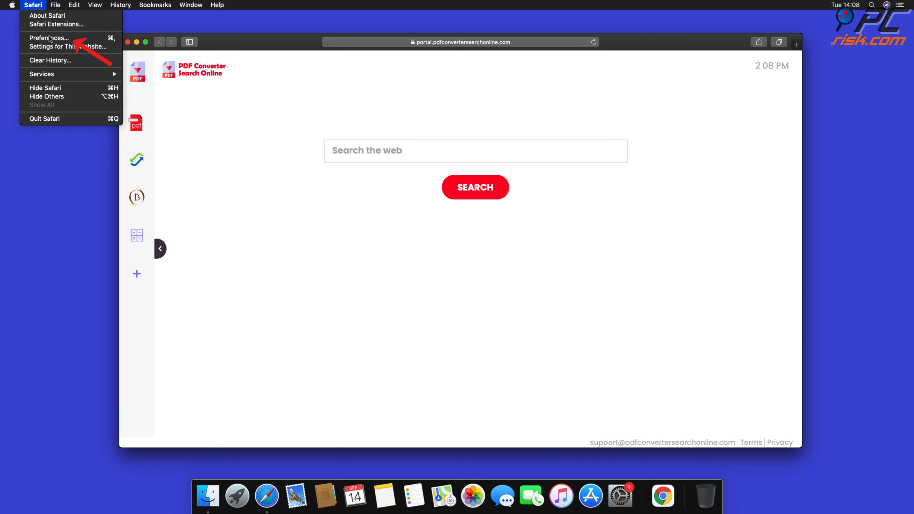
click(49, 38)
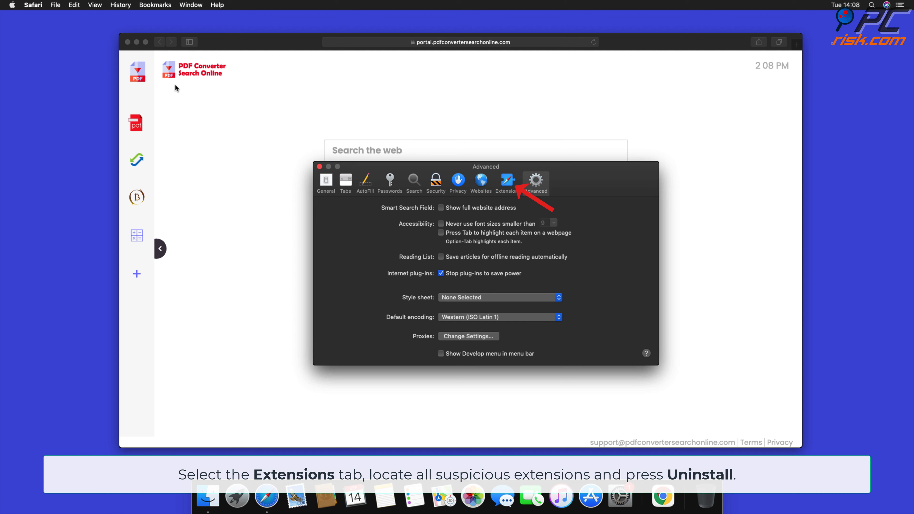
click(508, 181)
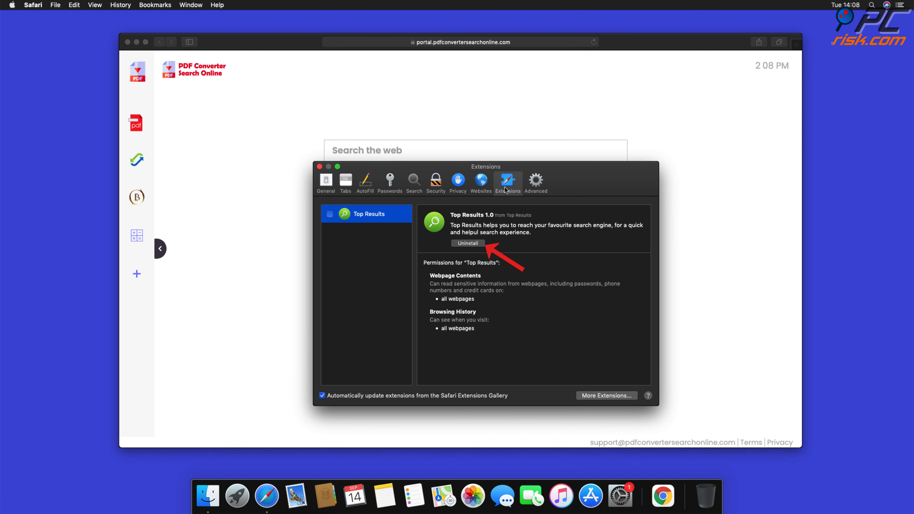
mouse_move(473, 245)
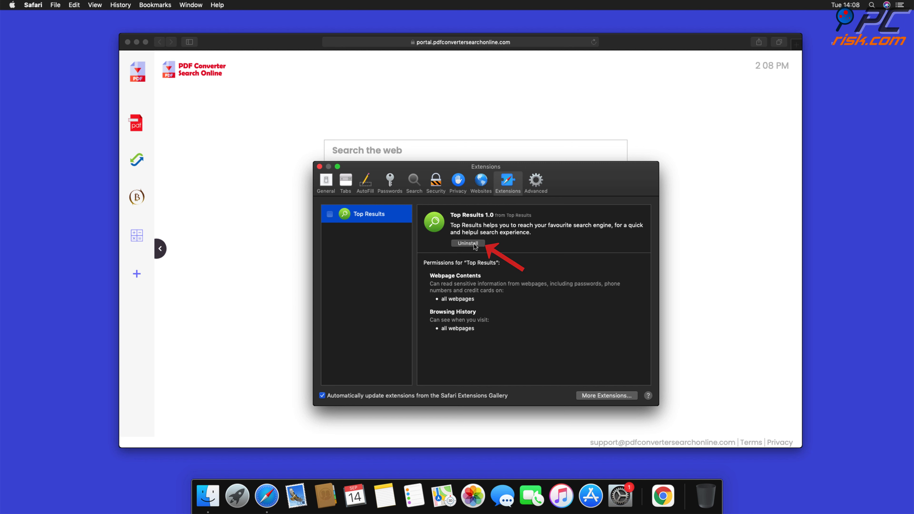
click(467, 243)
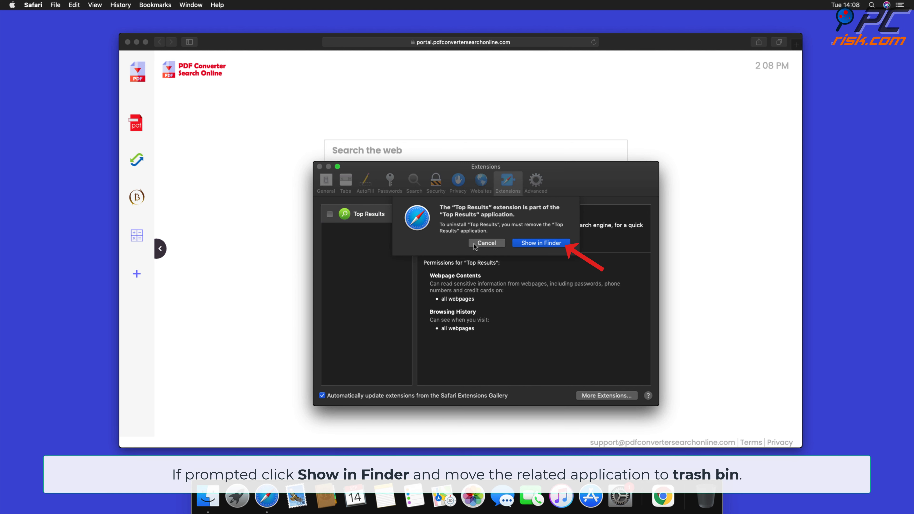
Step: Reveal the Top Results application in Finder and move it to the Trash, leaving no Safari extensions
click(539, 244)
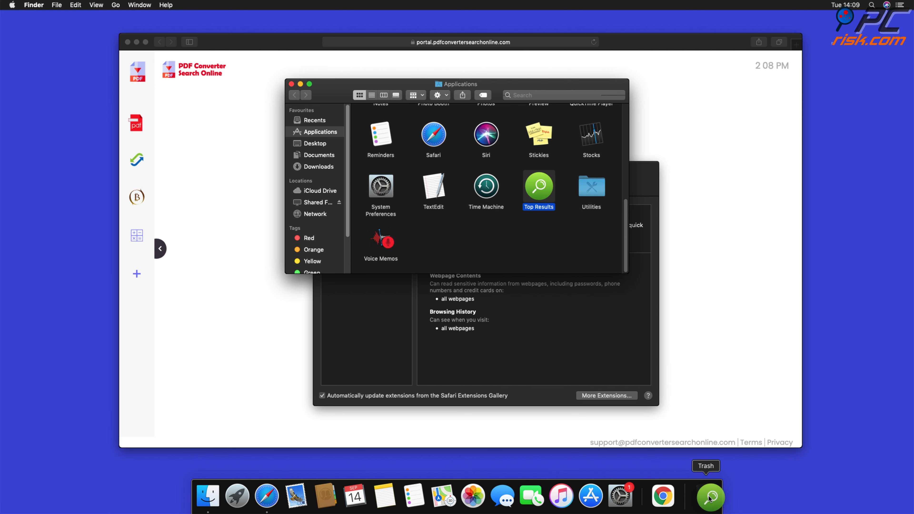
scroll(up, 3)
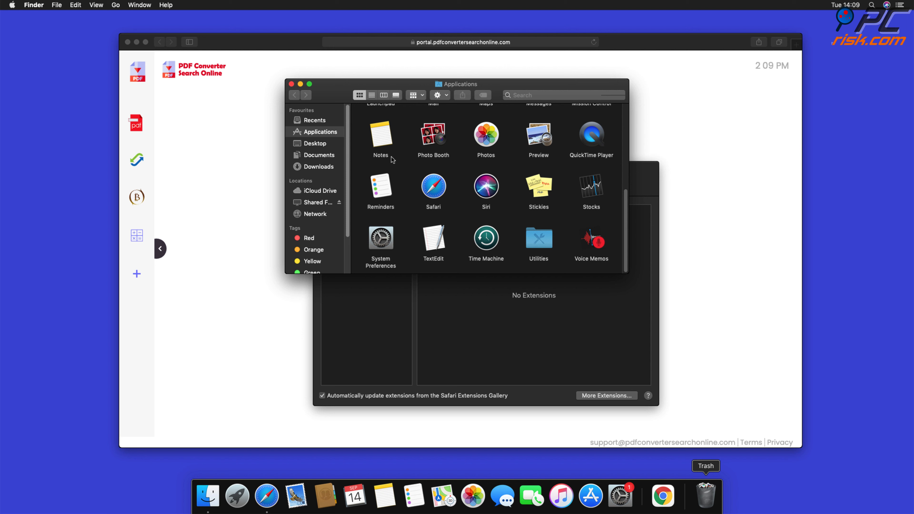
click(300, 83)
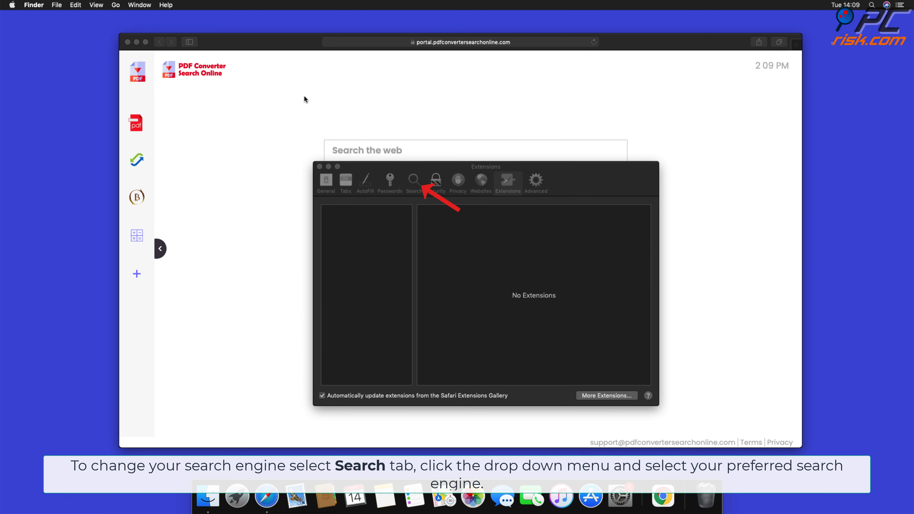
click(413, 180)
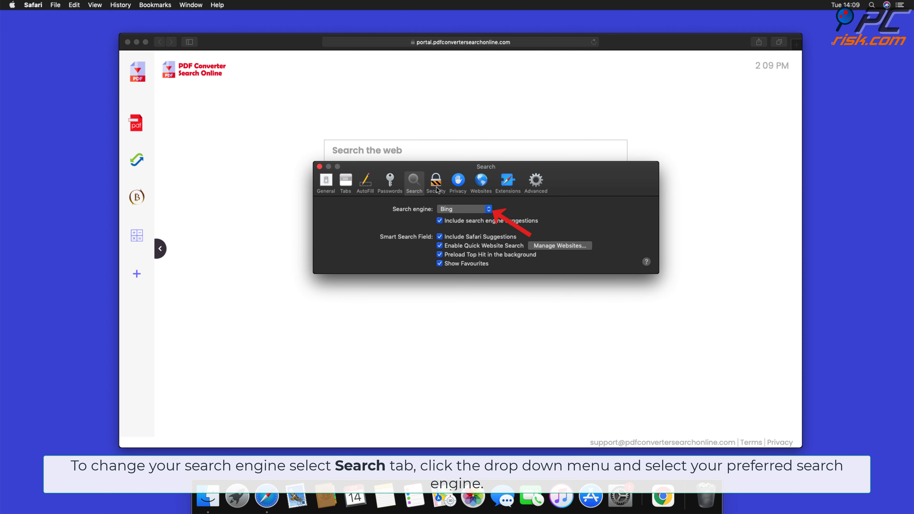
Step: Choose Google instead of Bing in Safari's Search engine dropdown
click(462, 208)
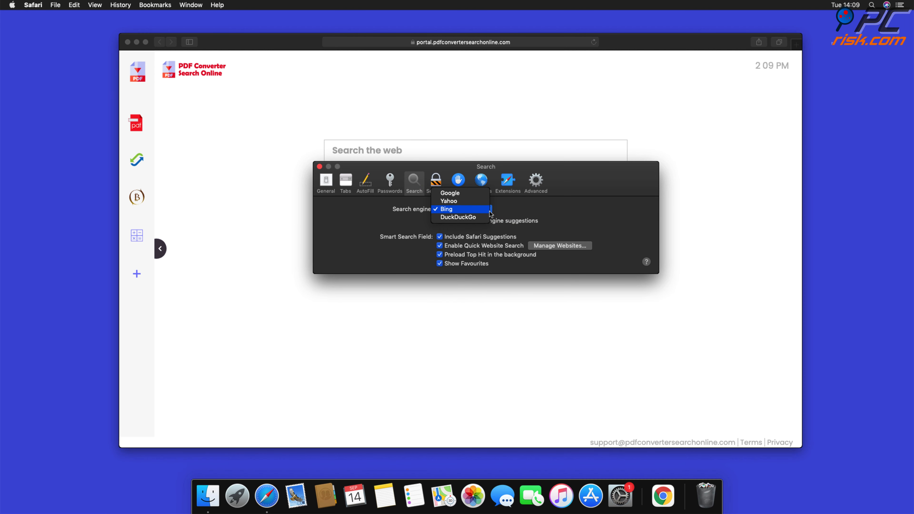
mouse_move(458, 195)
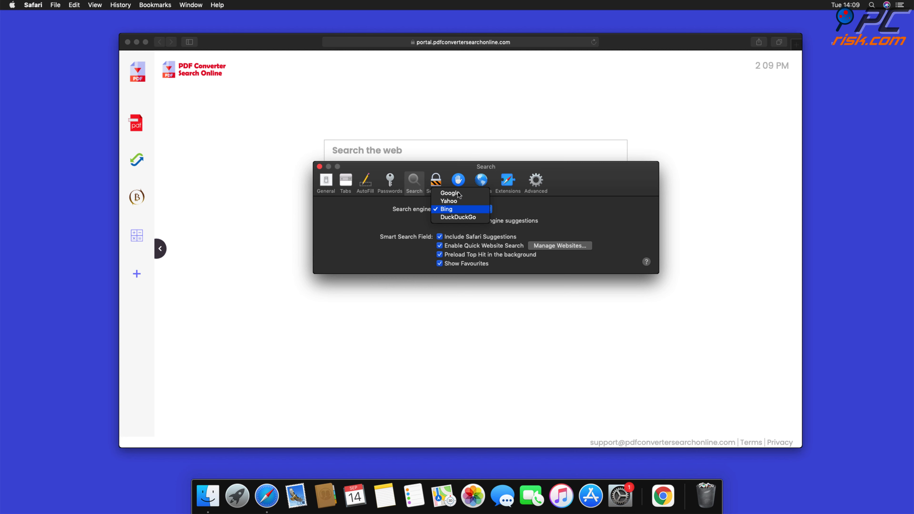
click(449, 193)
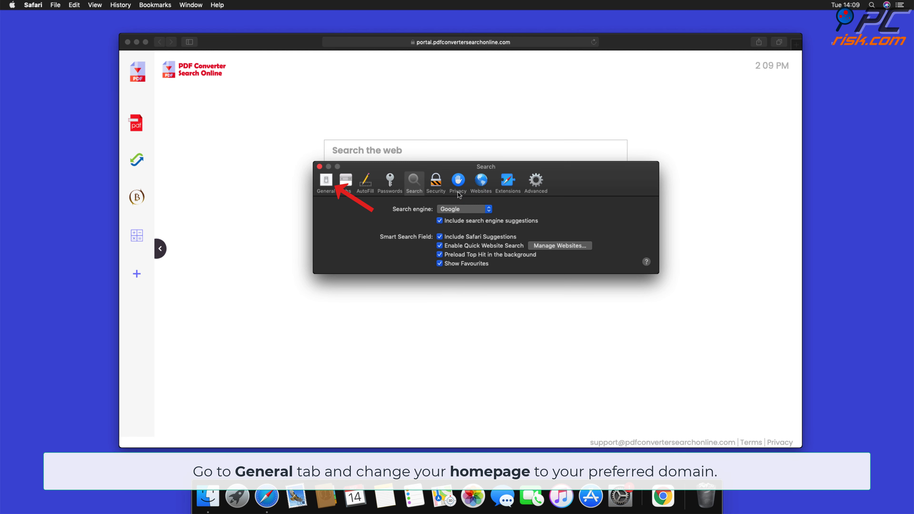
click(325, 181)
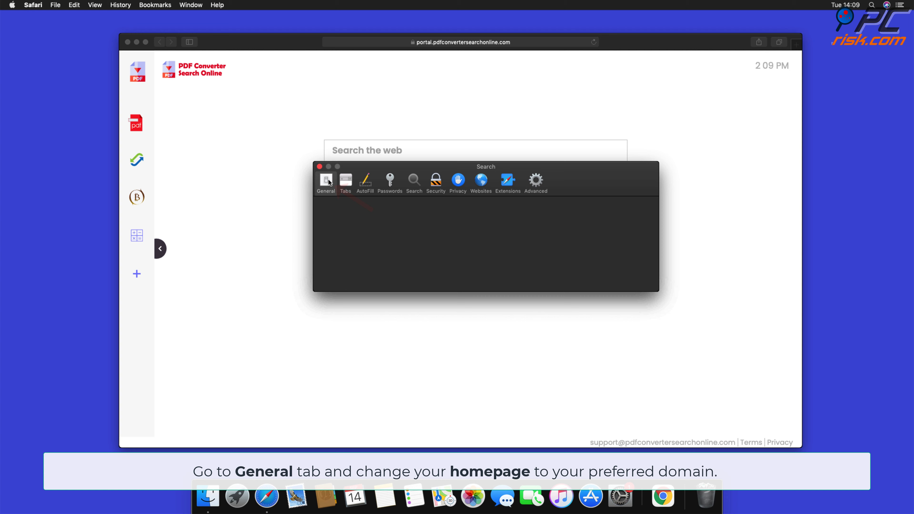
click(325, 180)
text(www)
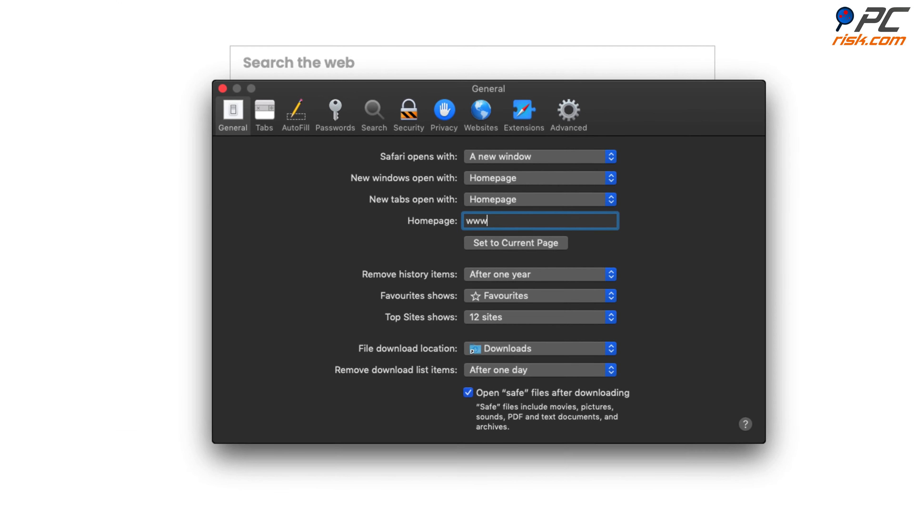
text(.goog)
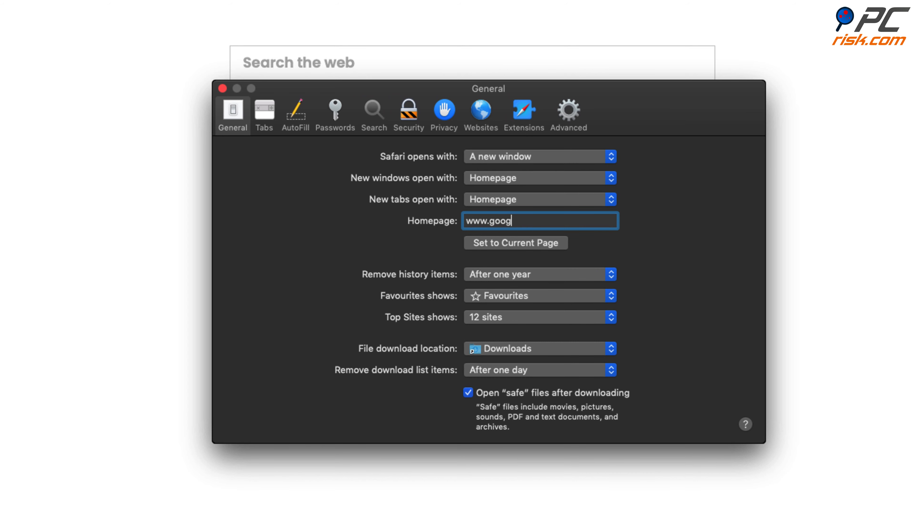
text(le.com/)
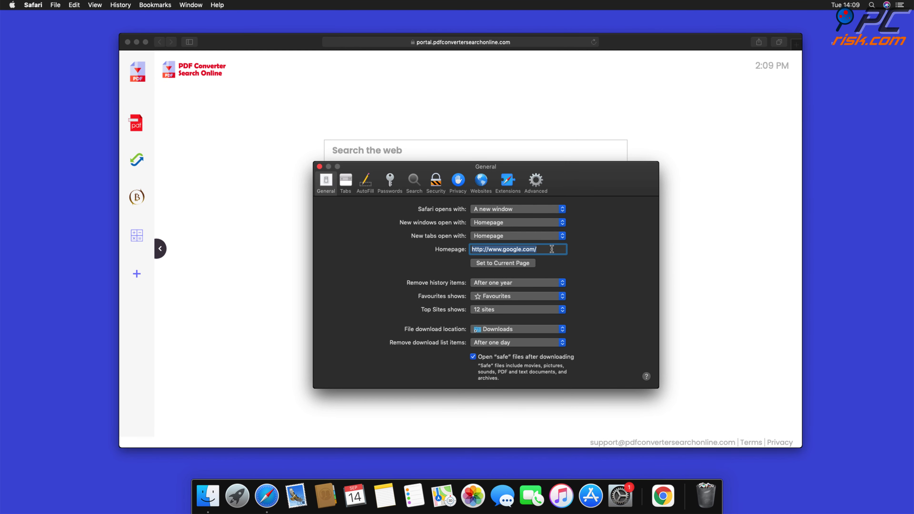
click(319, 166)
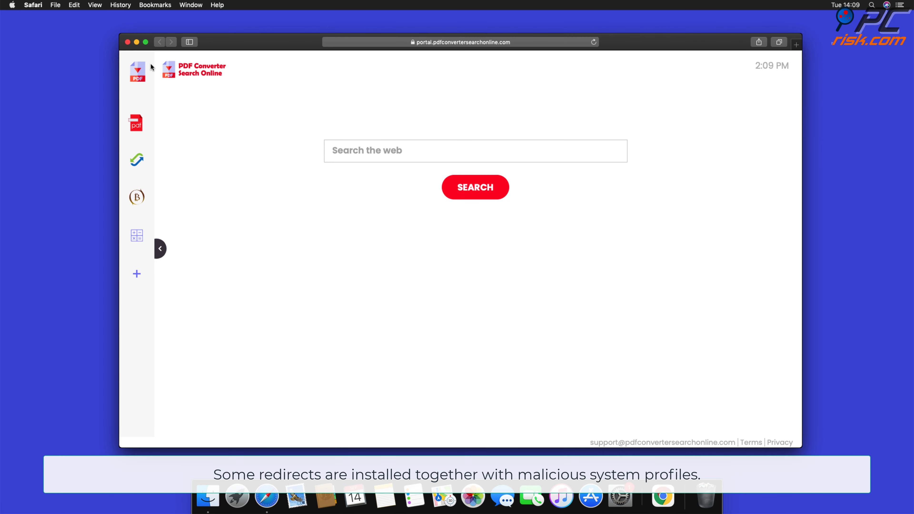
Step: Close Safari's window and launch System Preferences from the Dock
click(125, 41)
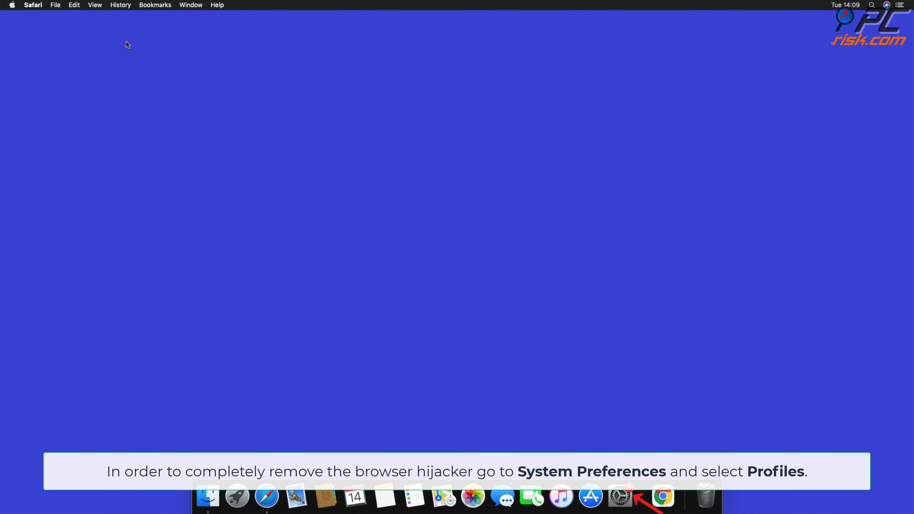
mouse_move(618, 498)
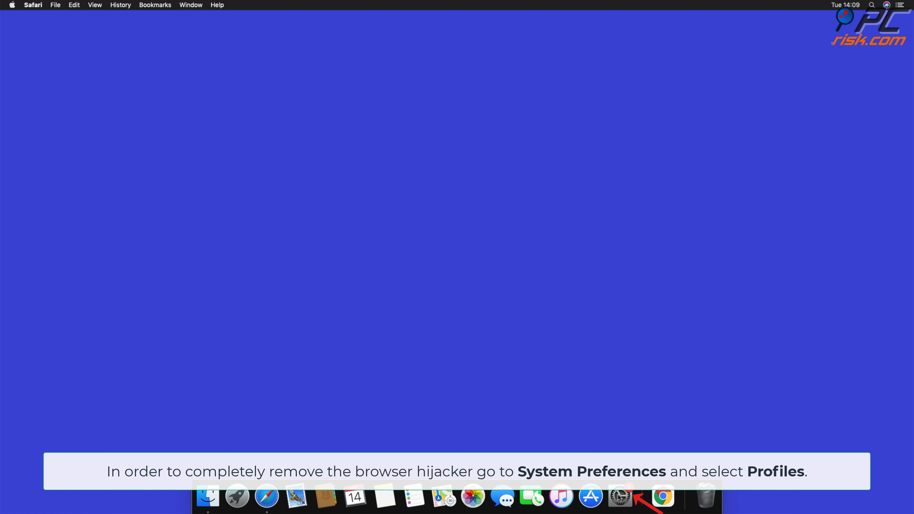
click(620, 497)
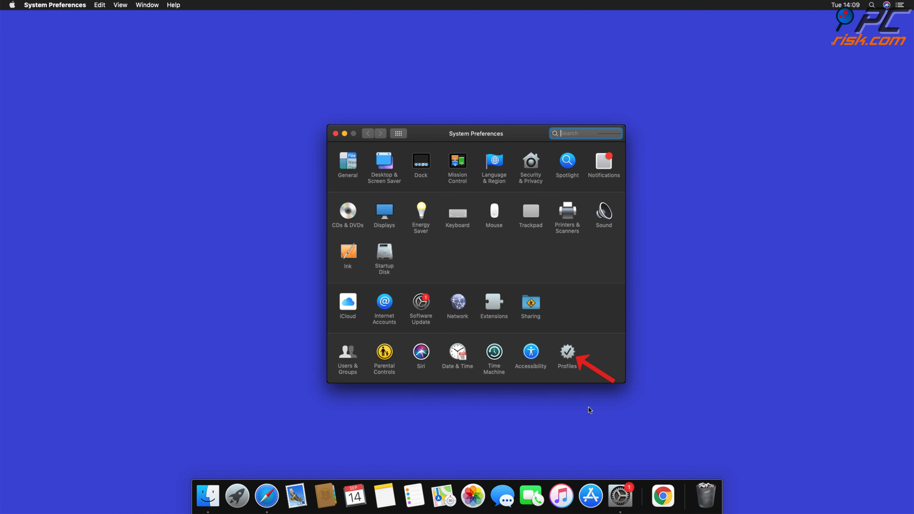
Step: Remove the user and device TEST PROFILE configuration profiles and close System Preferences
click(566, 354)
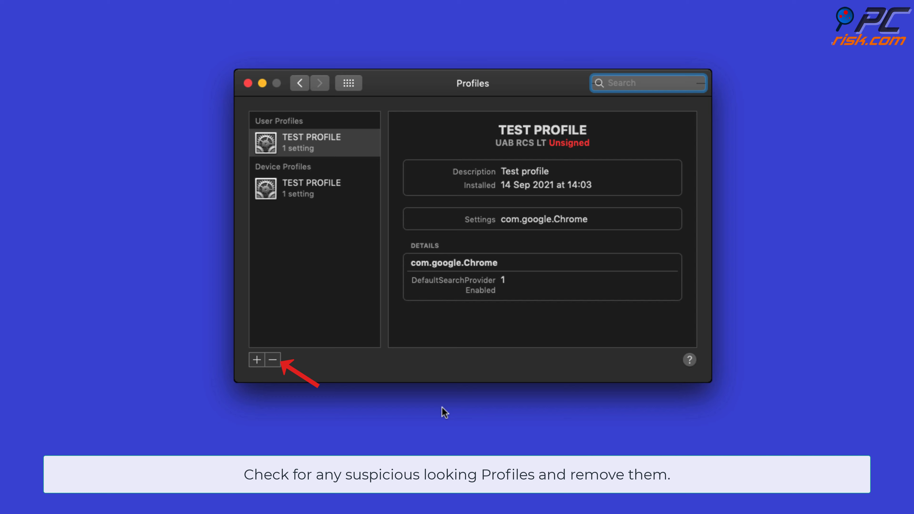
click(272, 360)
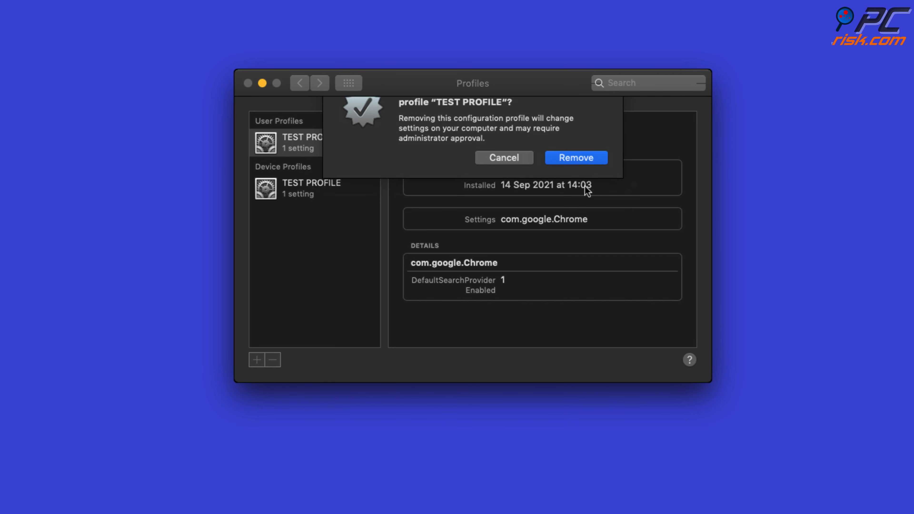
click(575, 157)
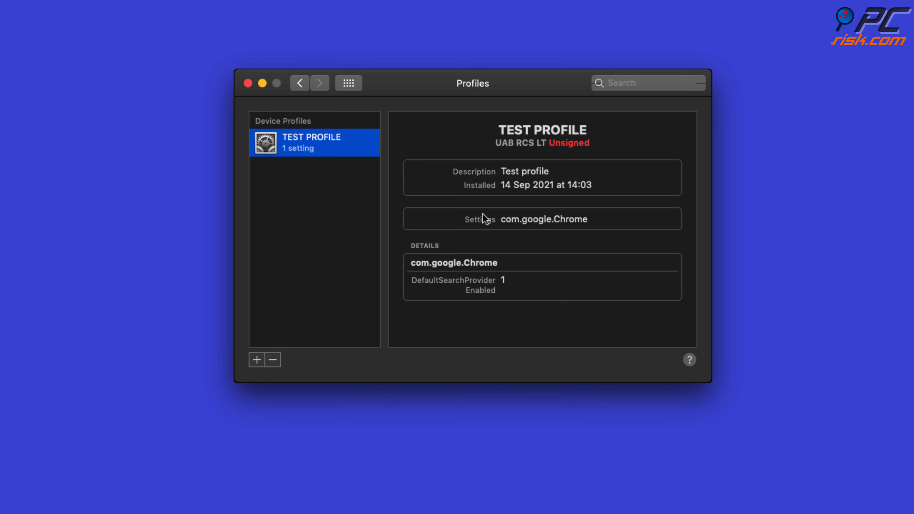
click(273, 360)
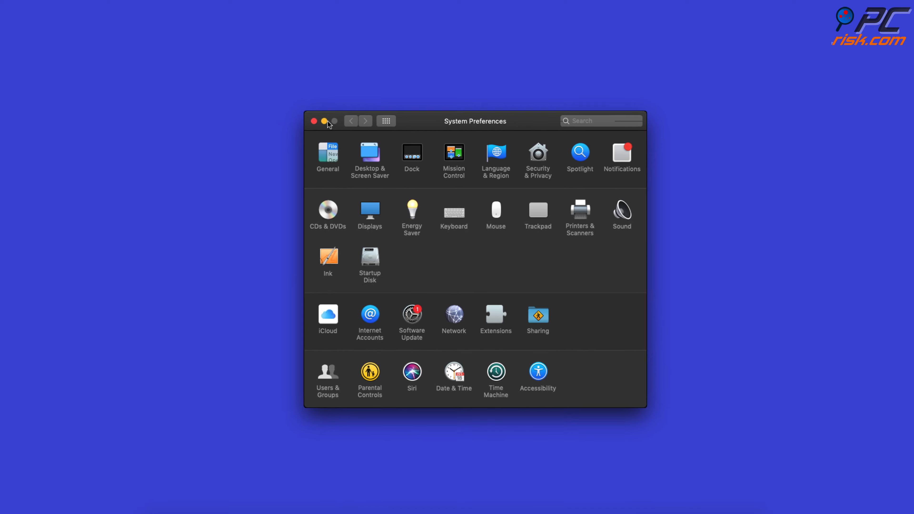
click(313, 120)
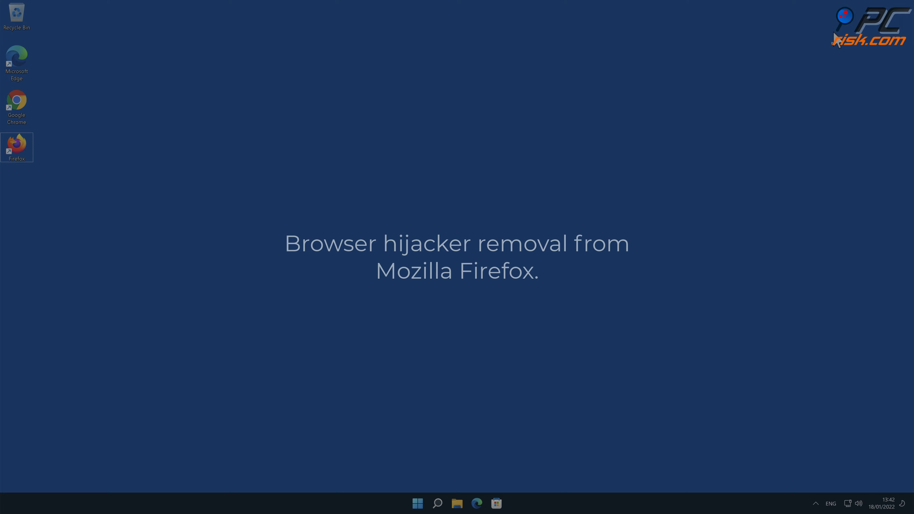
mouse_move(26, 153)
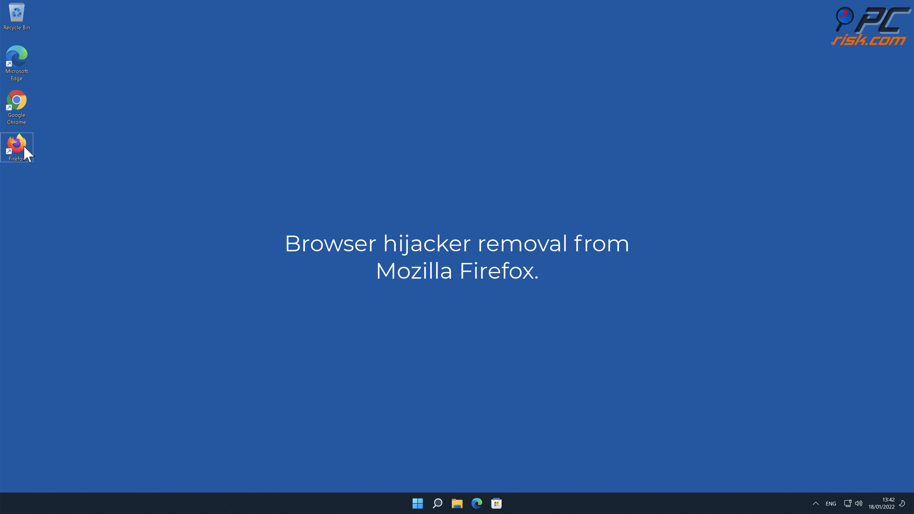
Step: Launch Firefox and show the installed extensions in the Add-ons Manager
double_click(17, 140)
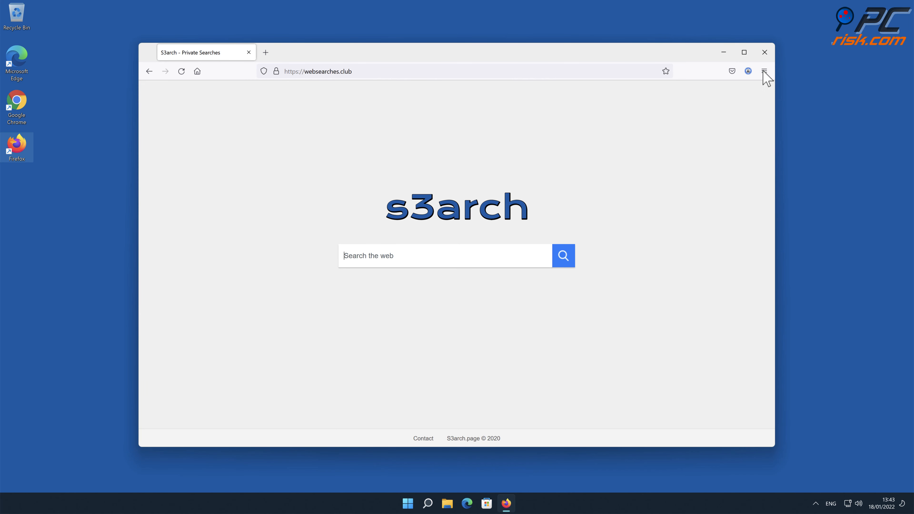
click(764, 71)
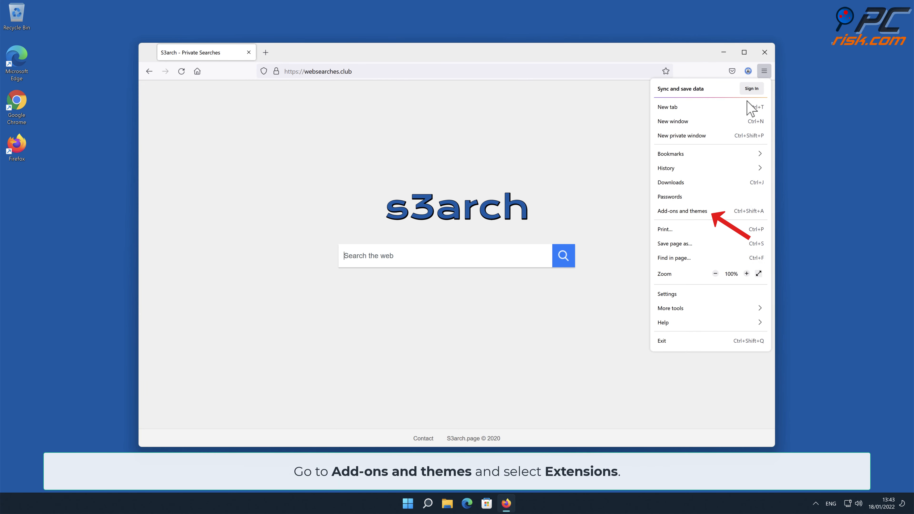
click(682, 211)
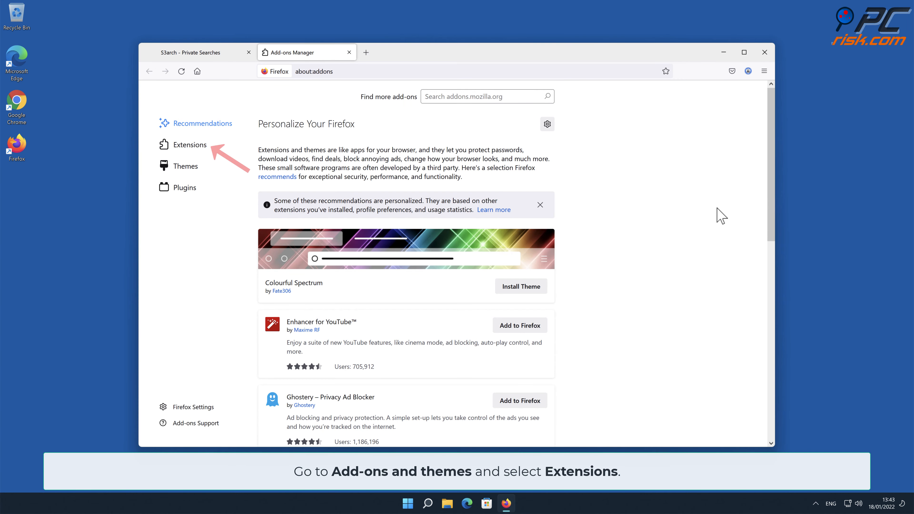
mouse_move(469, 193)
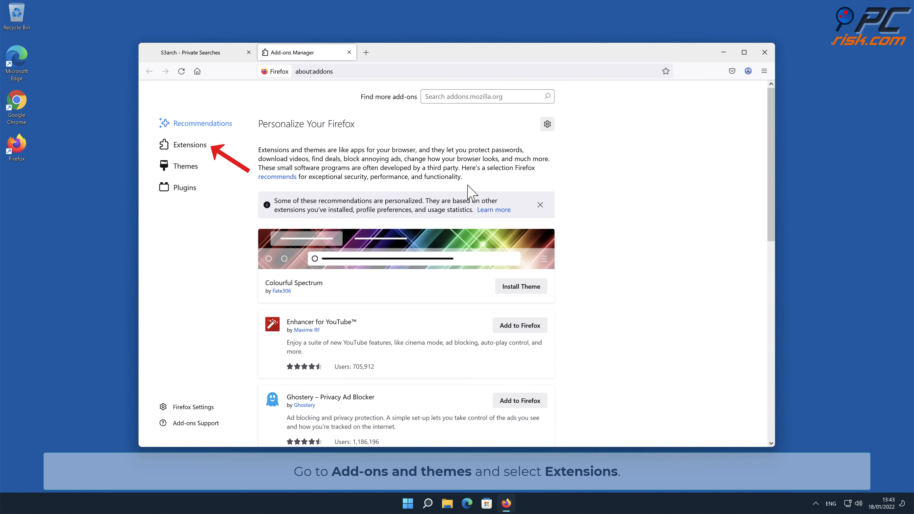
click(189, 144)
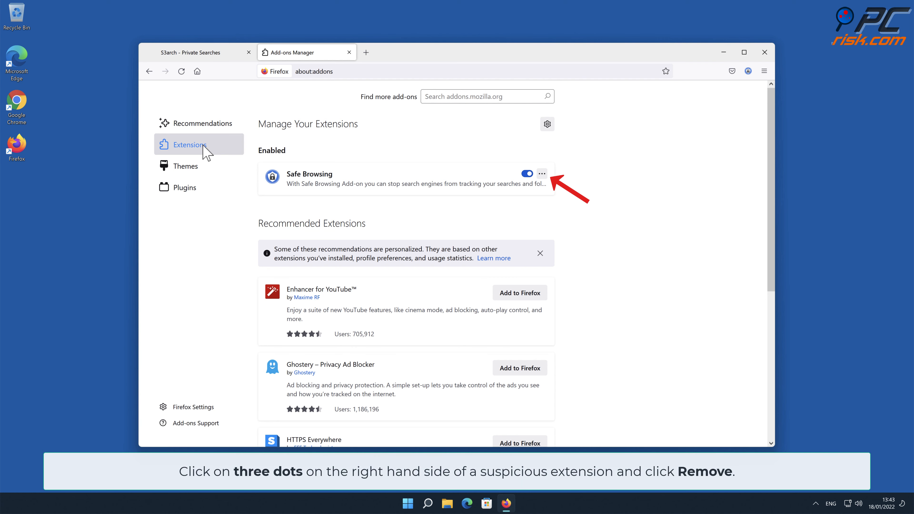
mouse_move(536, 179)
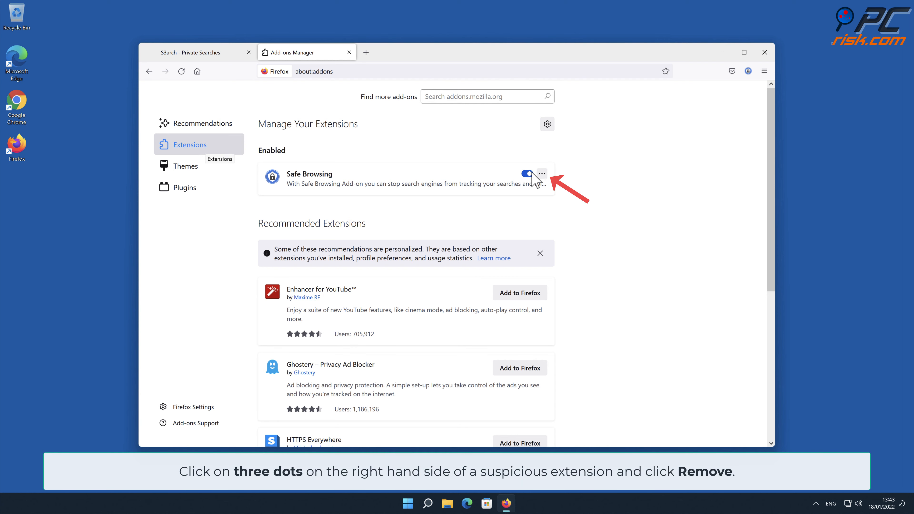
Step: Remove the Safe Browsing extension and confirm its removal
click(542, 173)
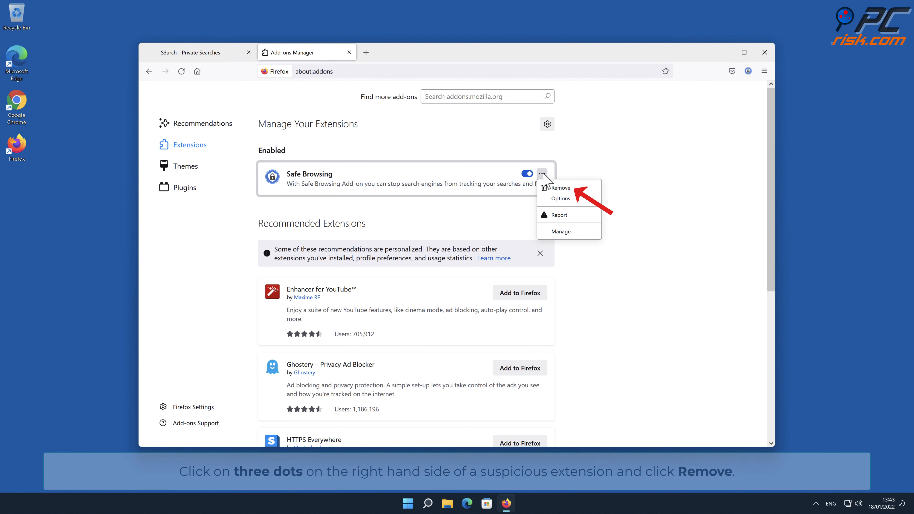
click(559, 188)
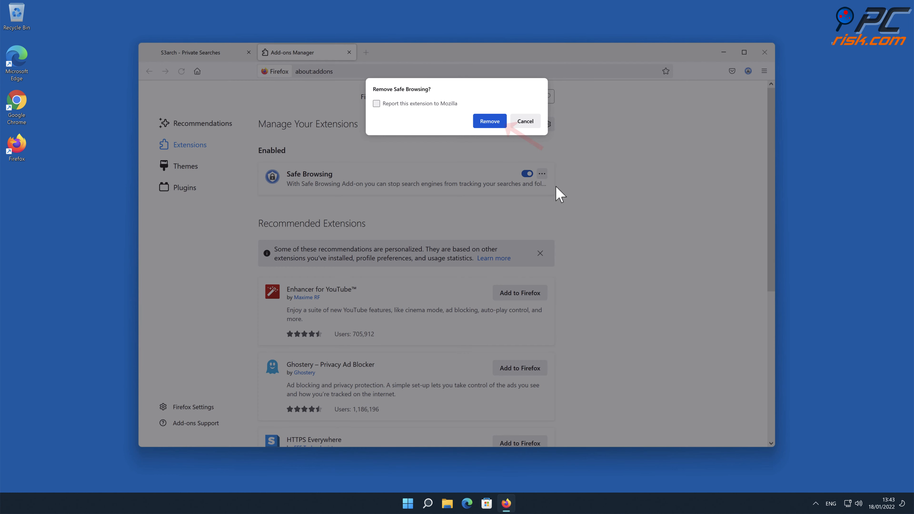
click(489, 121)
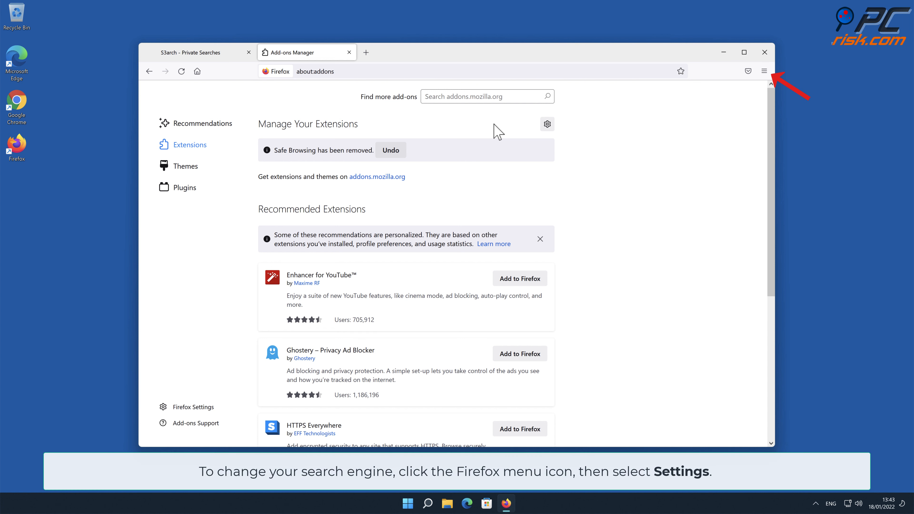
mouse_move(687, 109)
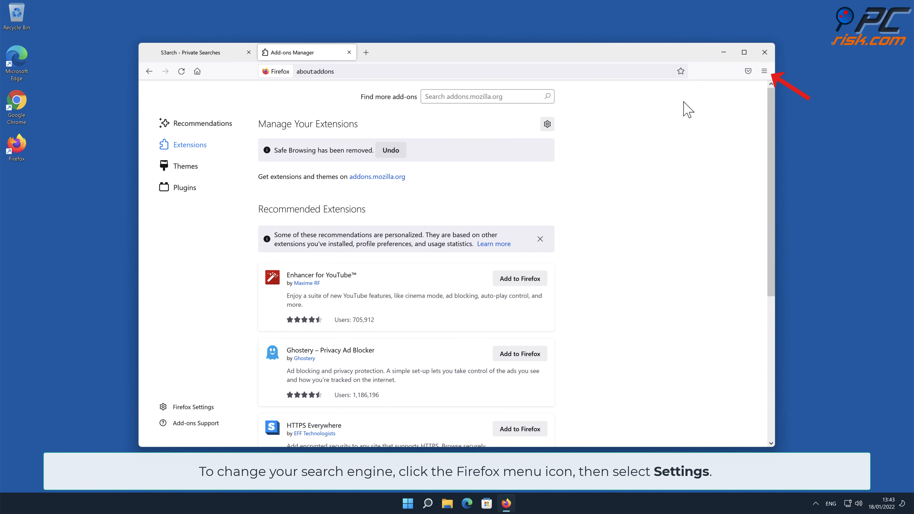
Step: In Firefox's Search settings, make Google the default search engine instead of Amazon.com
click(764, 71)
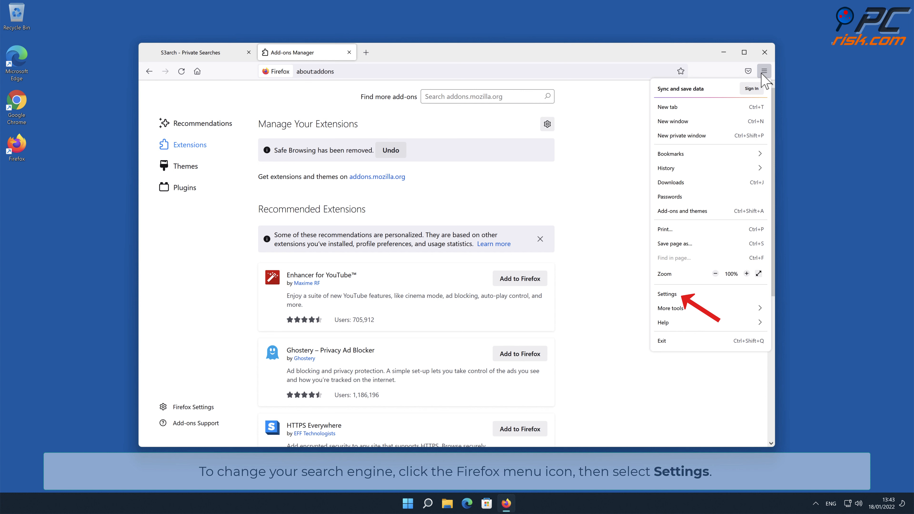
click(667, 293)
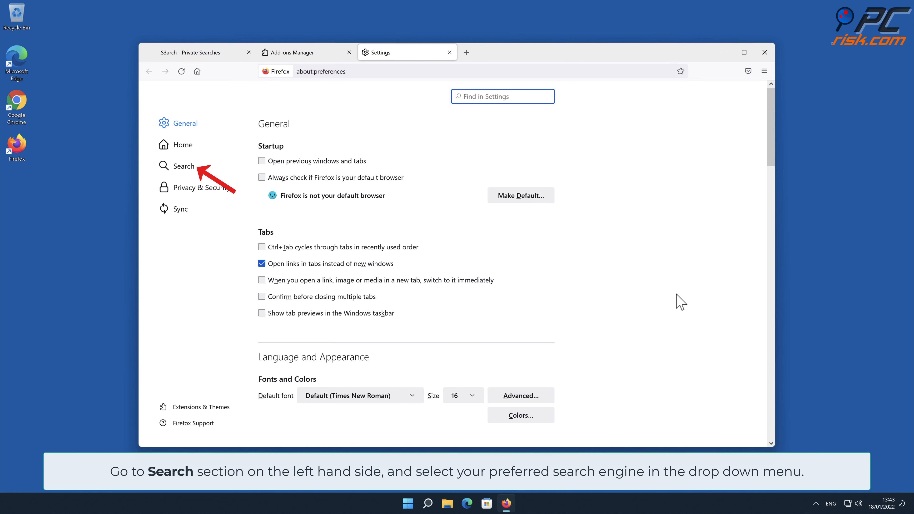
mouse_move(419, 239)
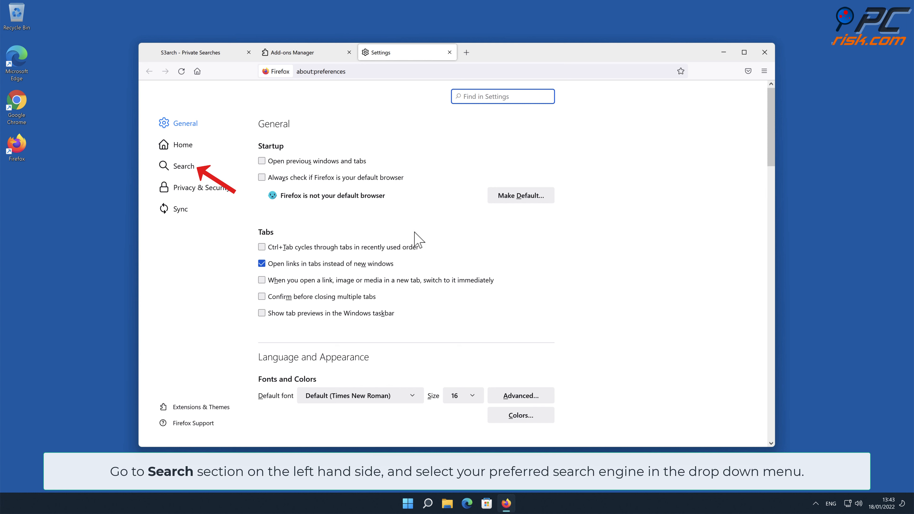
click(184, 166)
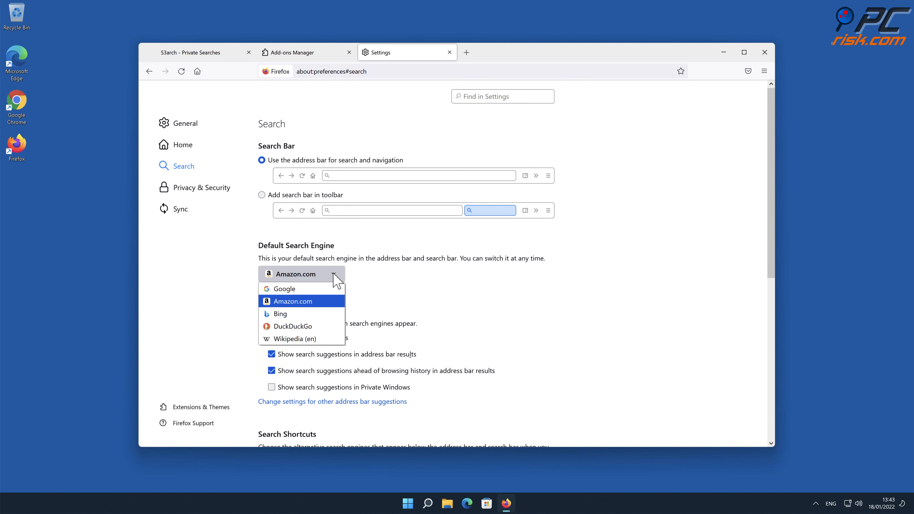
mouse_move(317, 290)
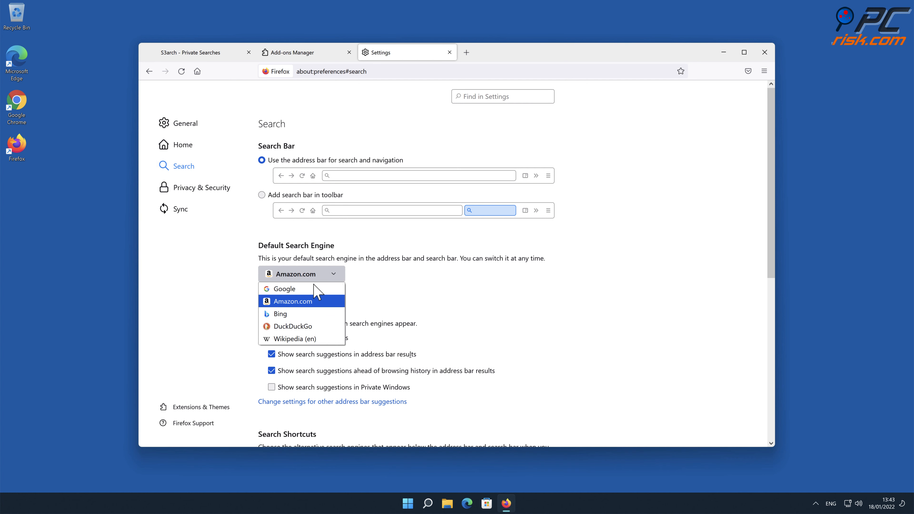
click(284, 288)
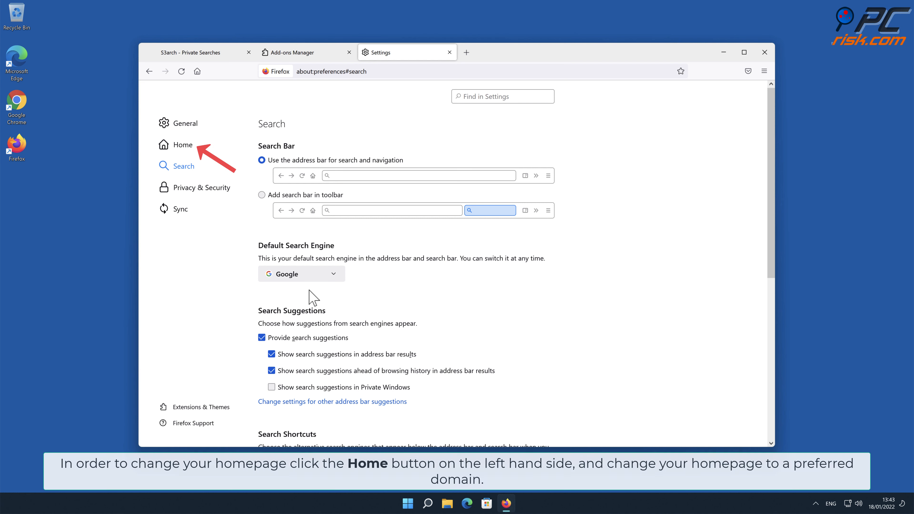
mouse_move(220, 197)
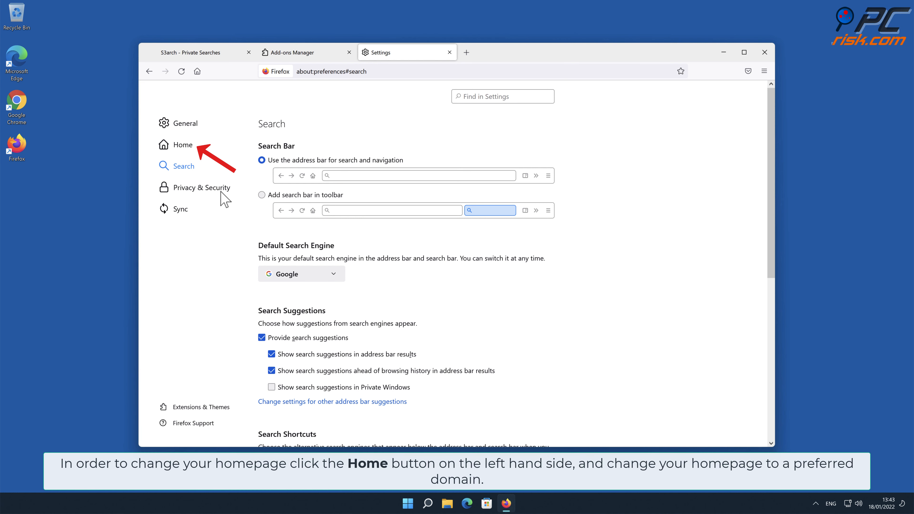
Step: Clear the wwmnnl.com address from Firefox's Homepage field and begin typing a new one
click(183, 145)
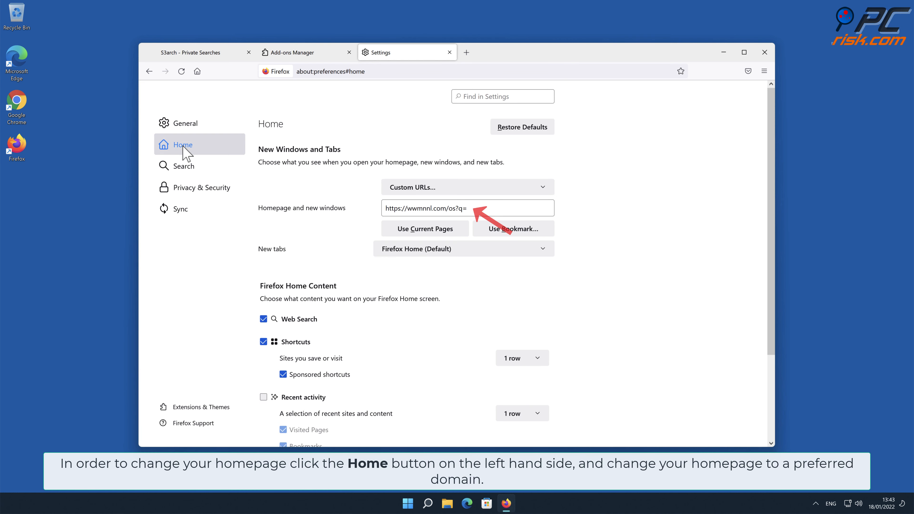
mouse_move(311, 174)
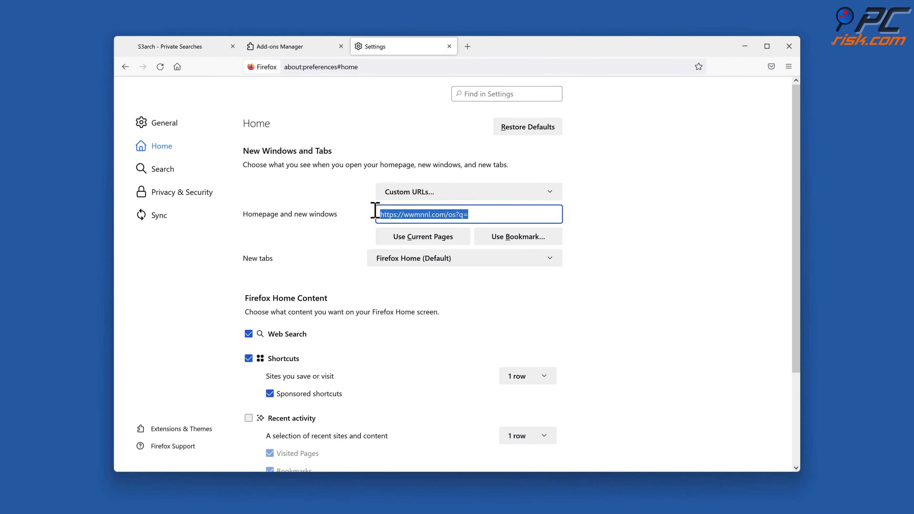
text(w)
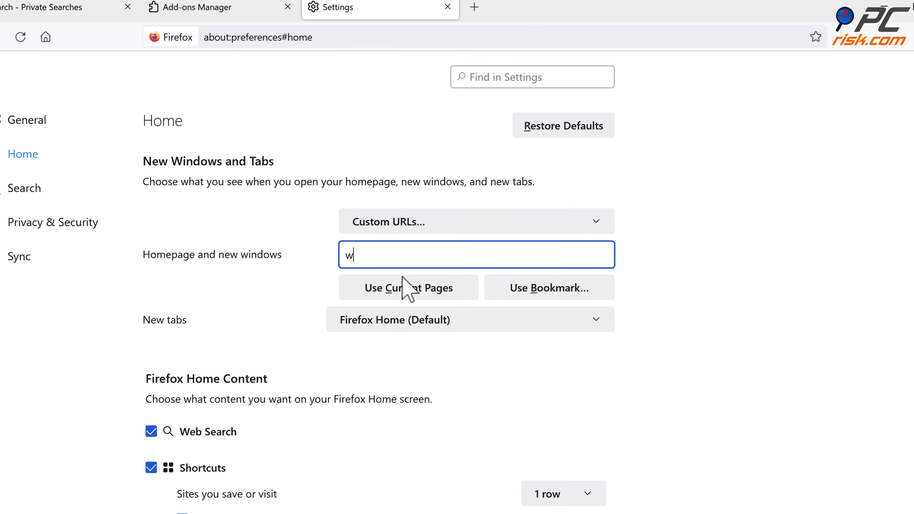